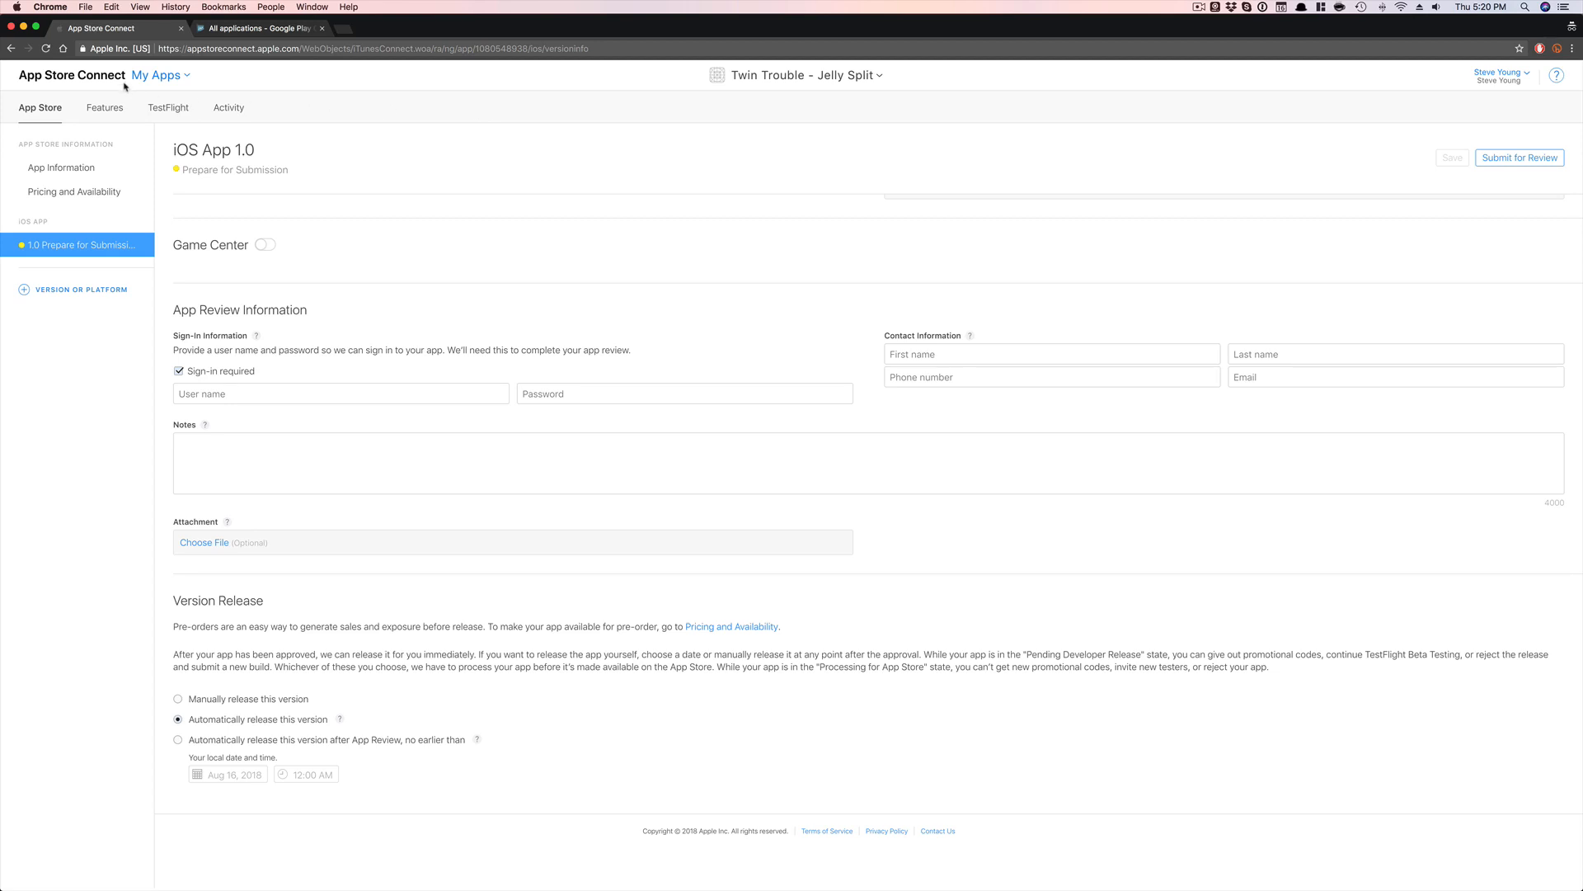
mouse_move(797, 74)
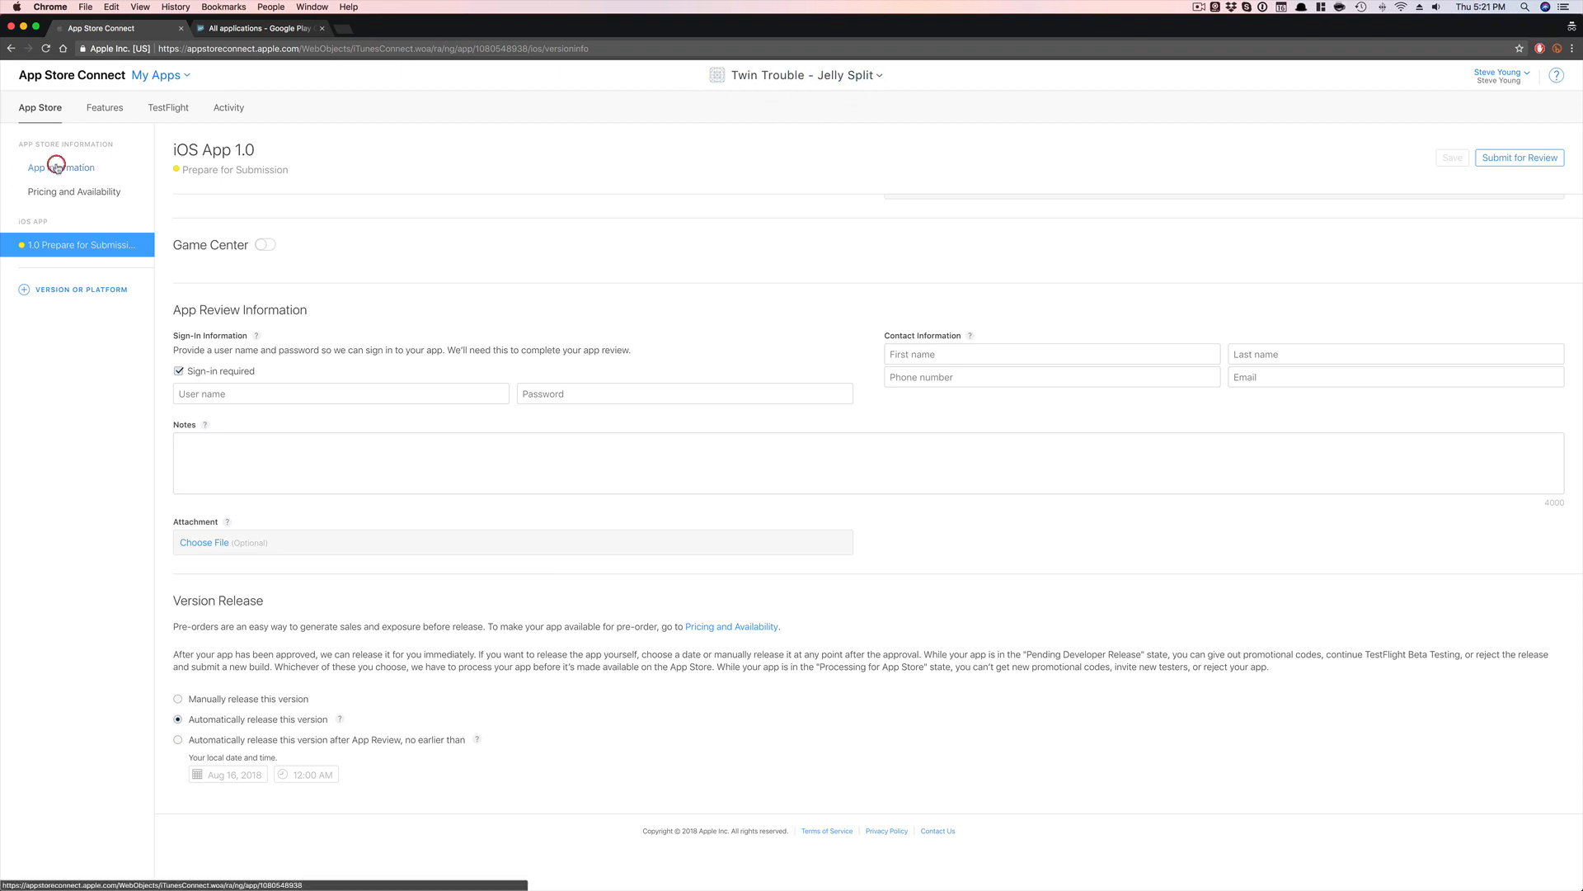
- Return to the version 1.0 submission page and reach the Version Release section
left_click(61, 167)
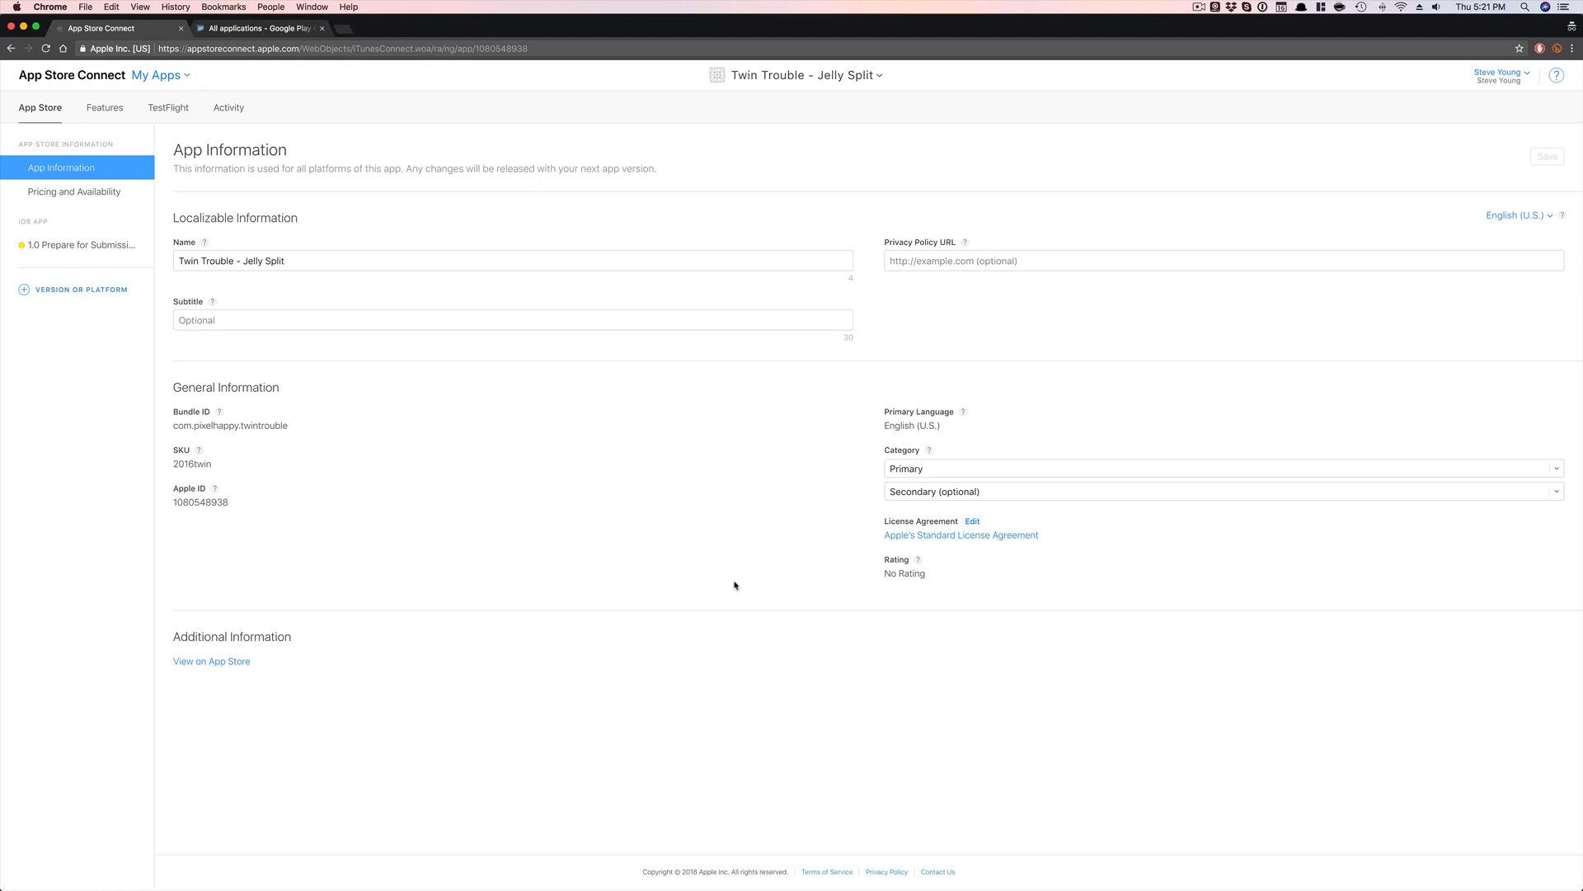
mouse_move(103, 294)
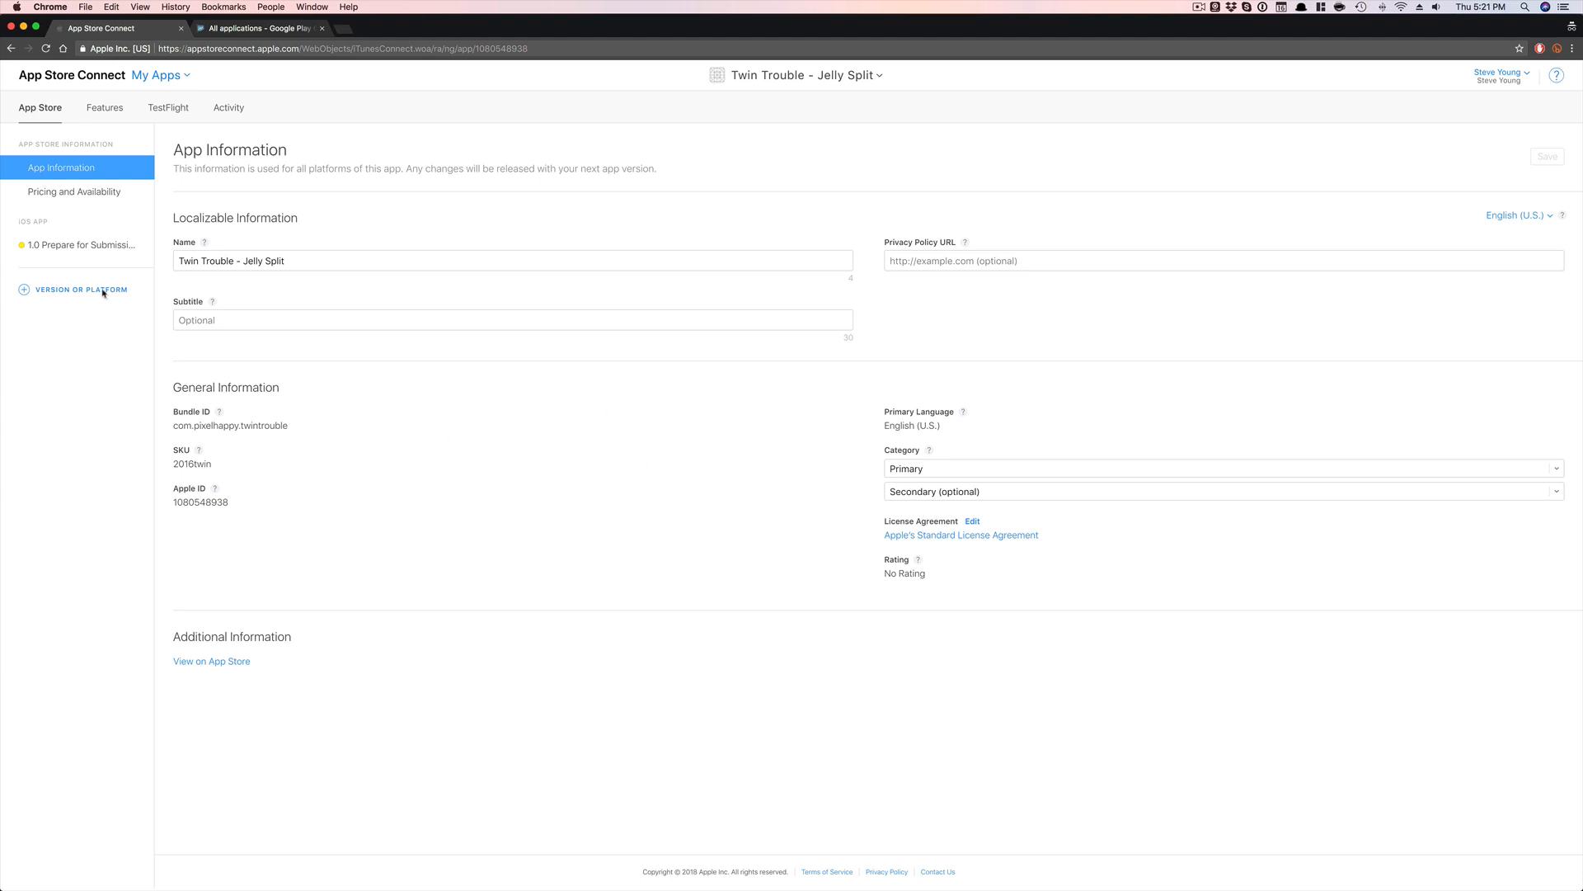
left_click(83, 244)
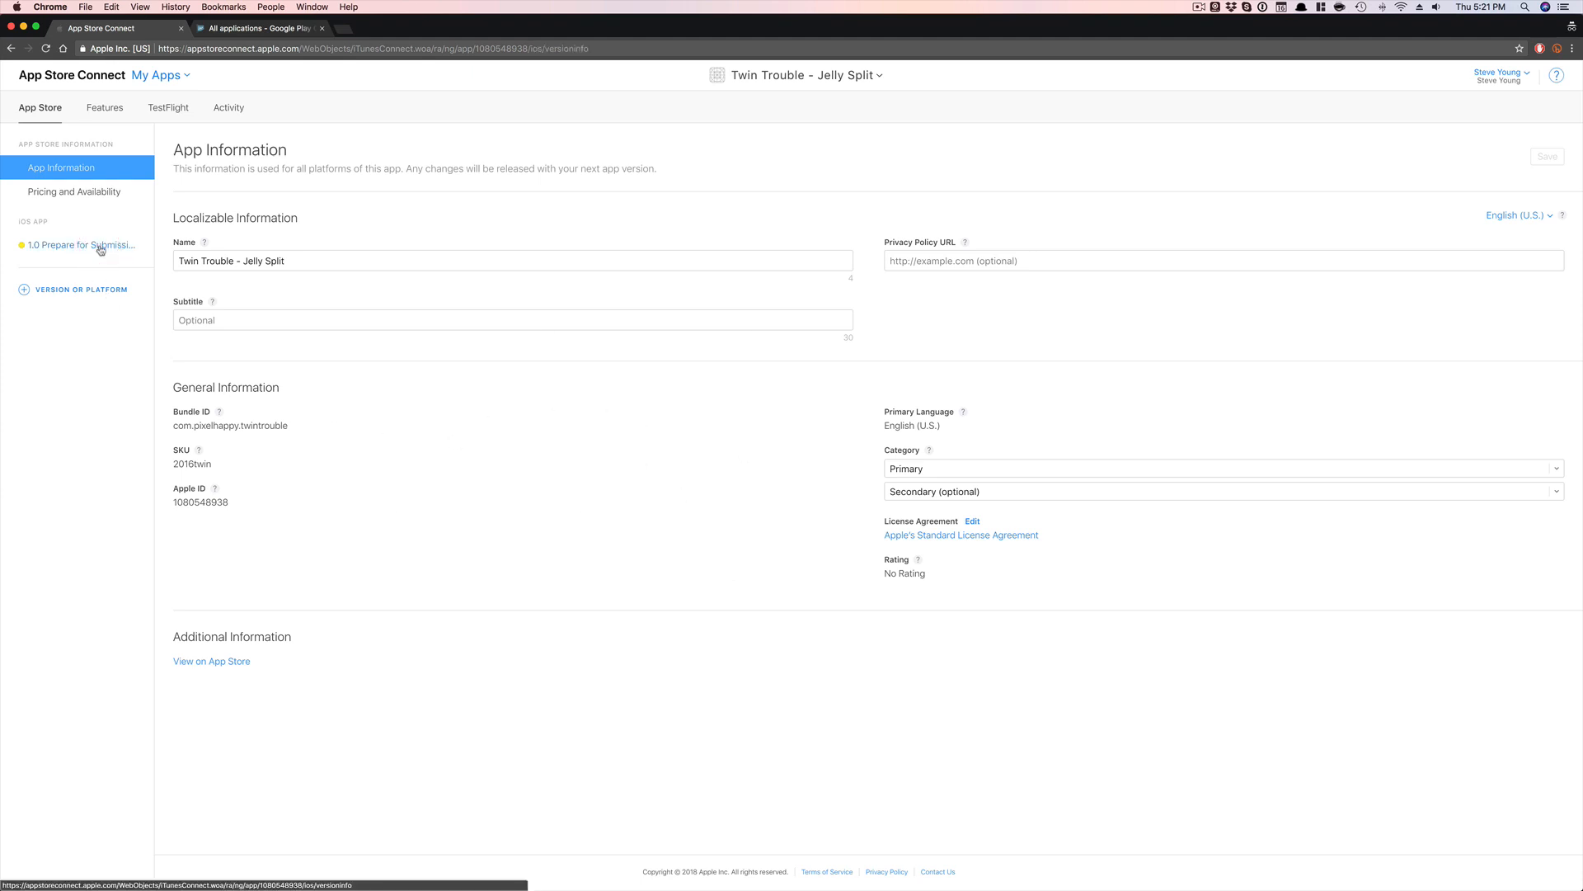
left_click(81, 244)
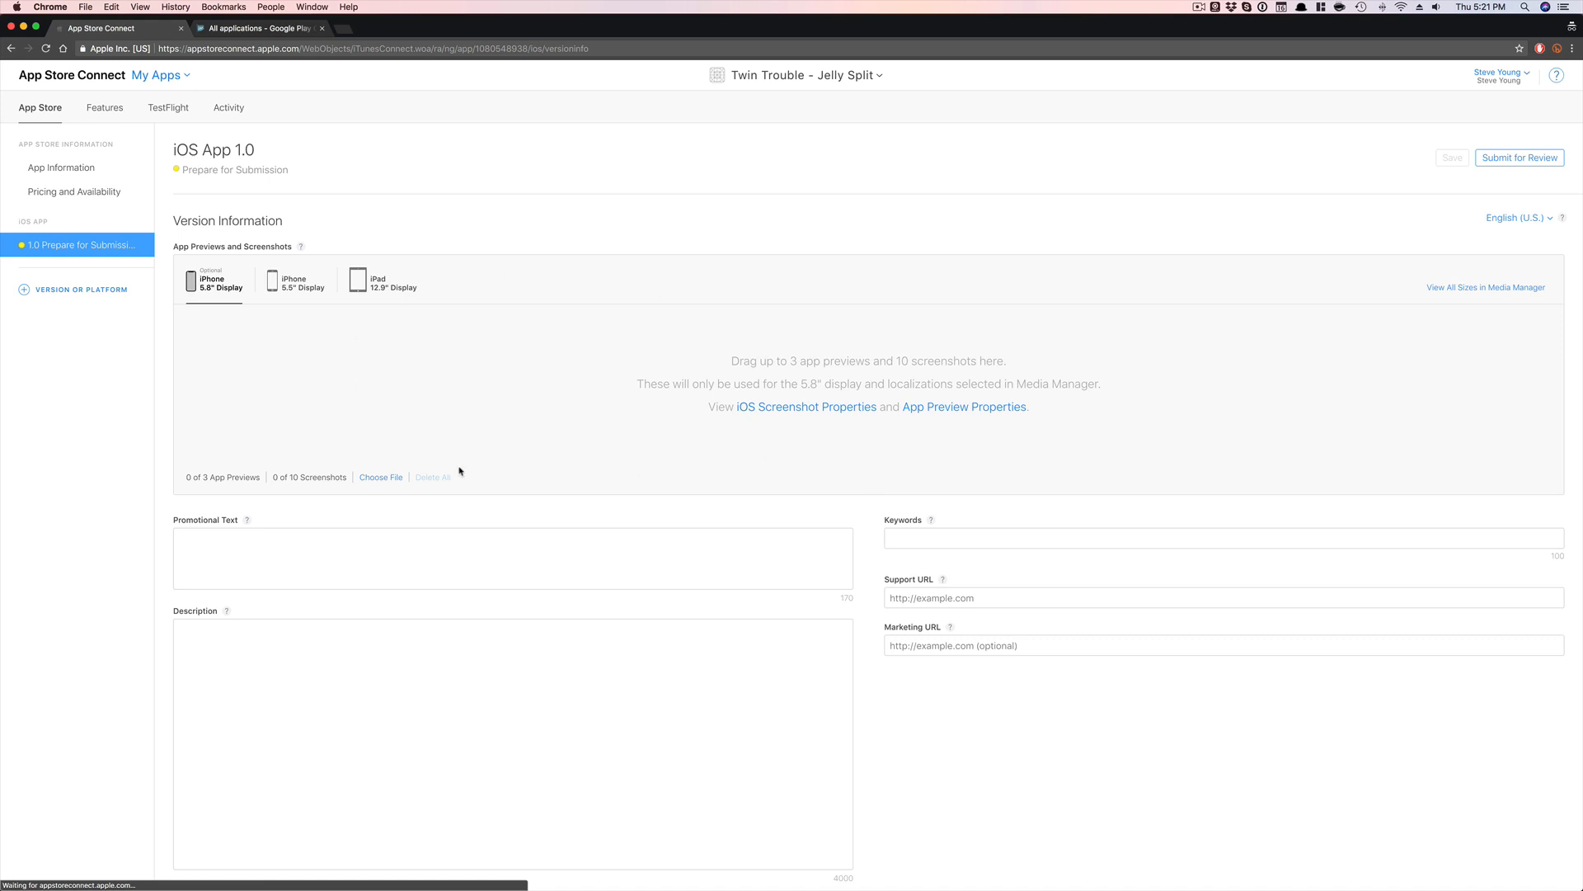
scroll("down", 3)
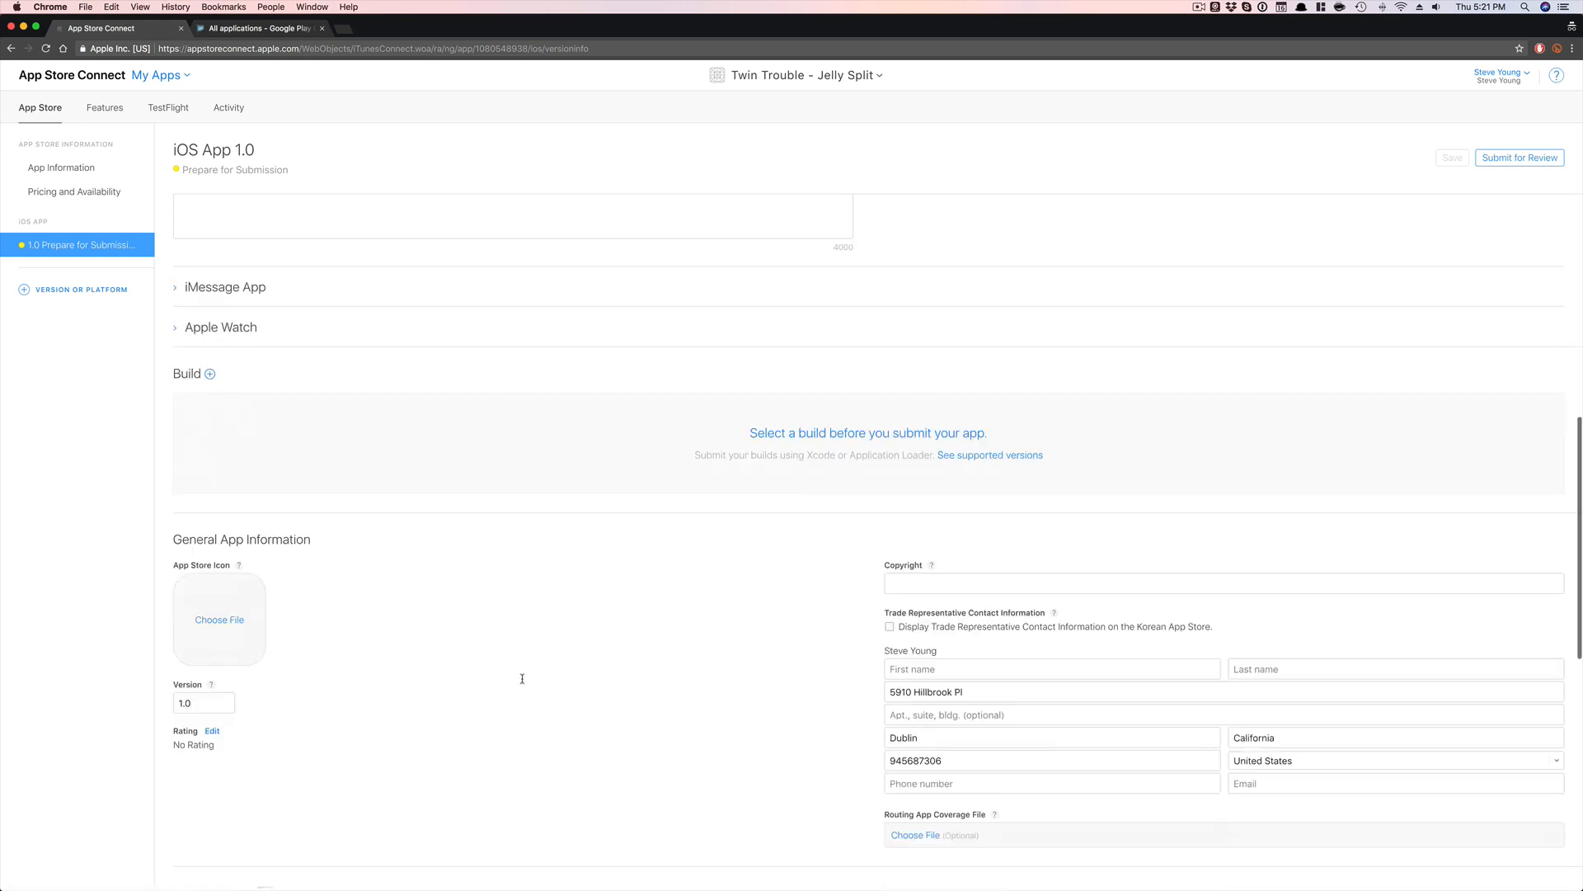
scroll("down", 3)
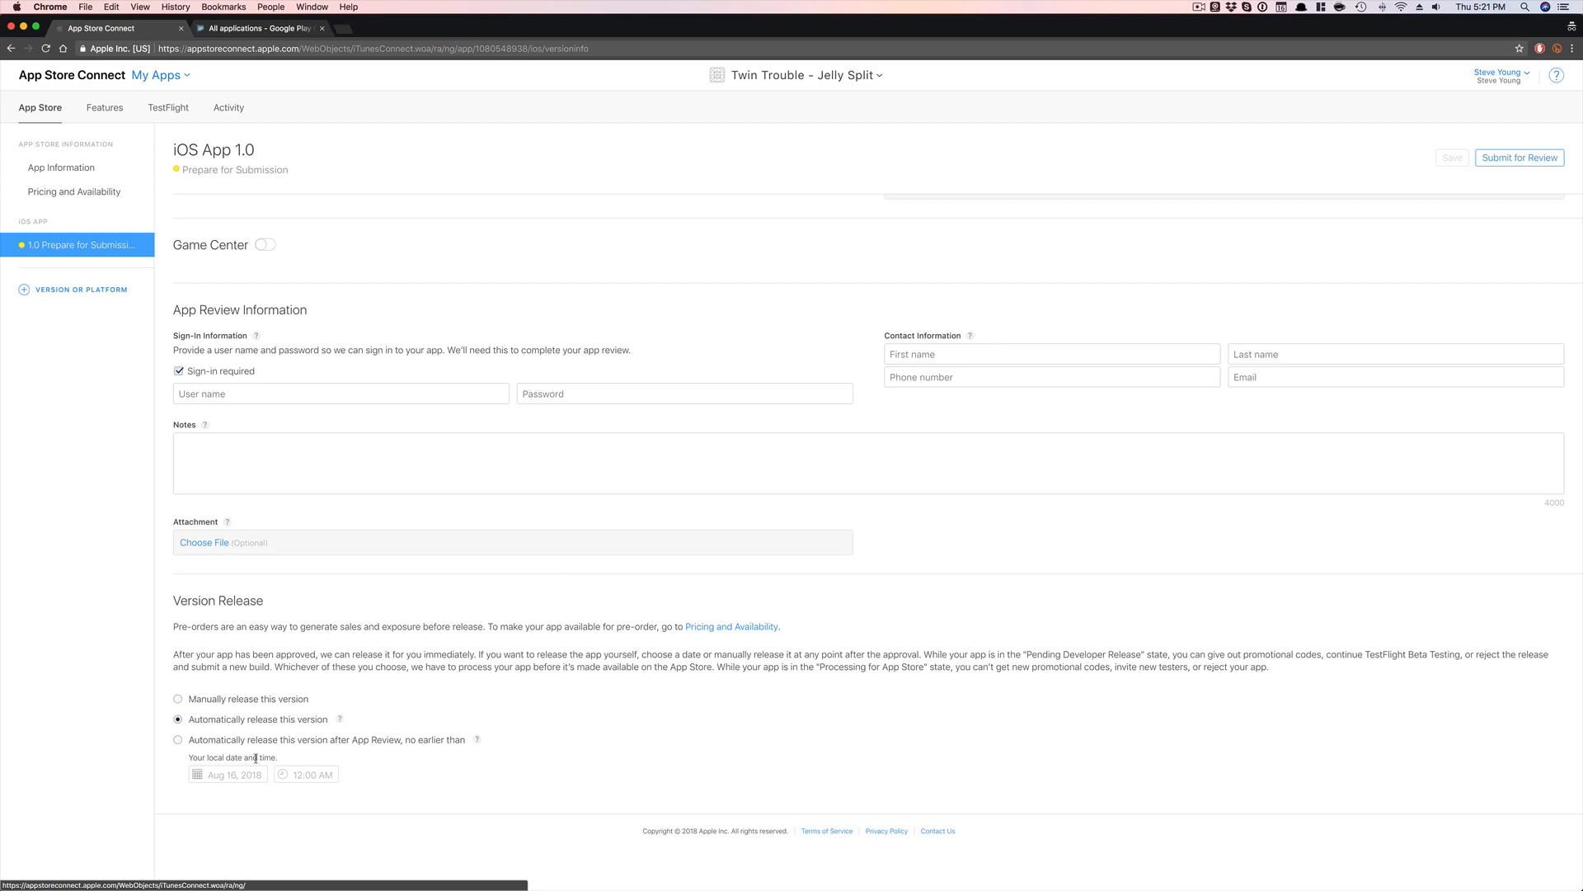
- Set version 1.0 to release automatically after App Review, no earlier than August 8, 2019
left_click(178, 739)
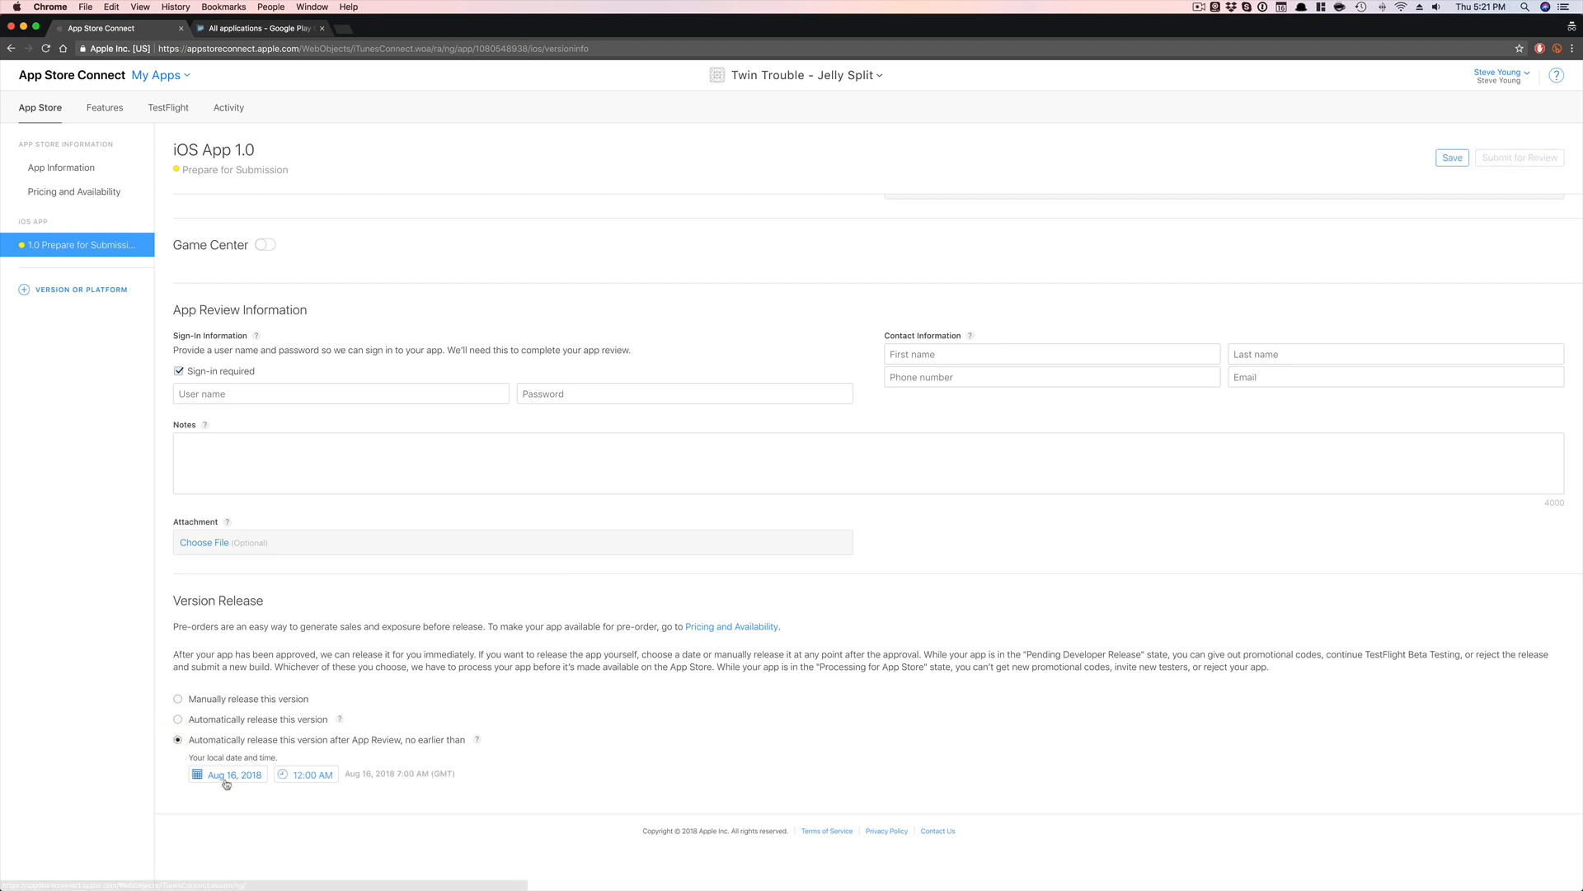
left_click(227, 775)
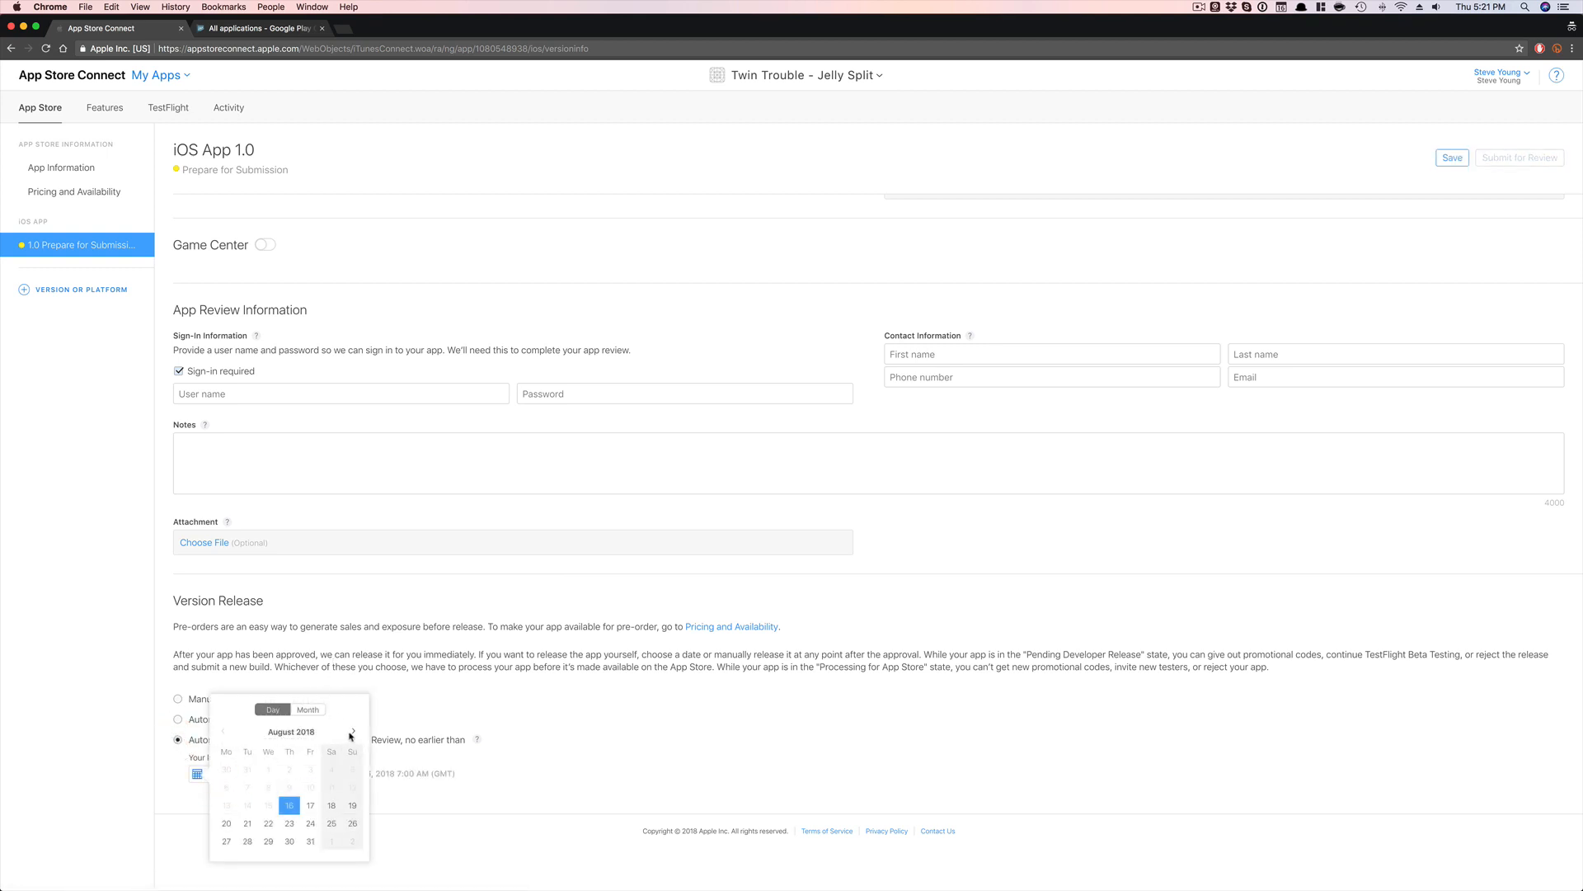
left_click(354, 731)
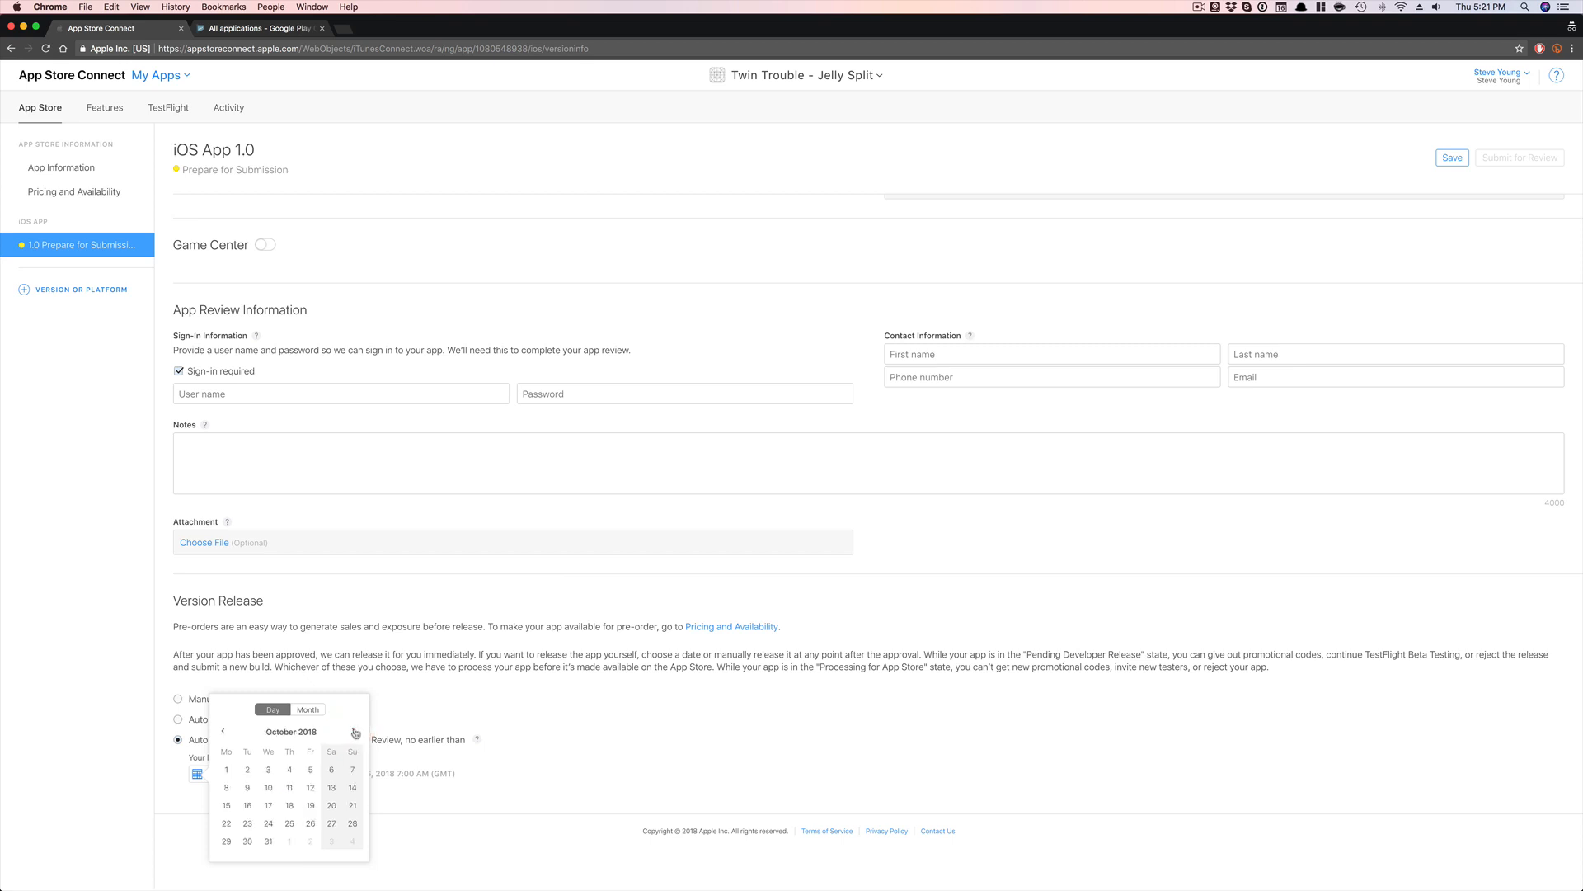
left_click(353, 733)
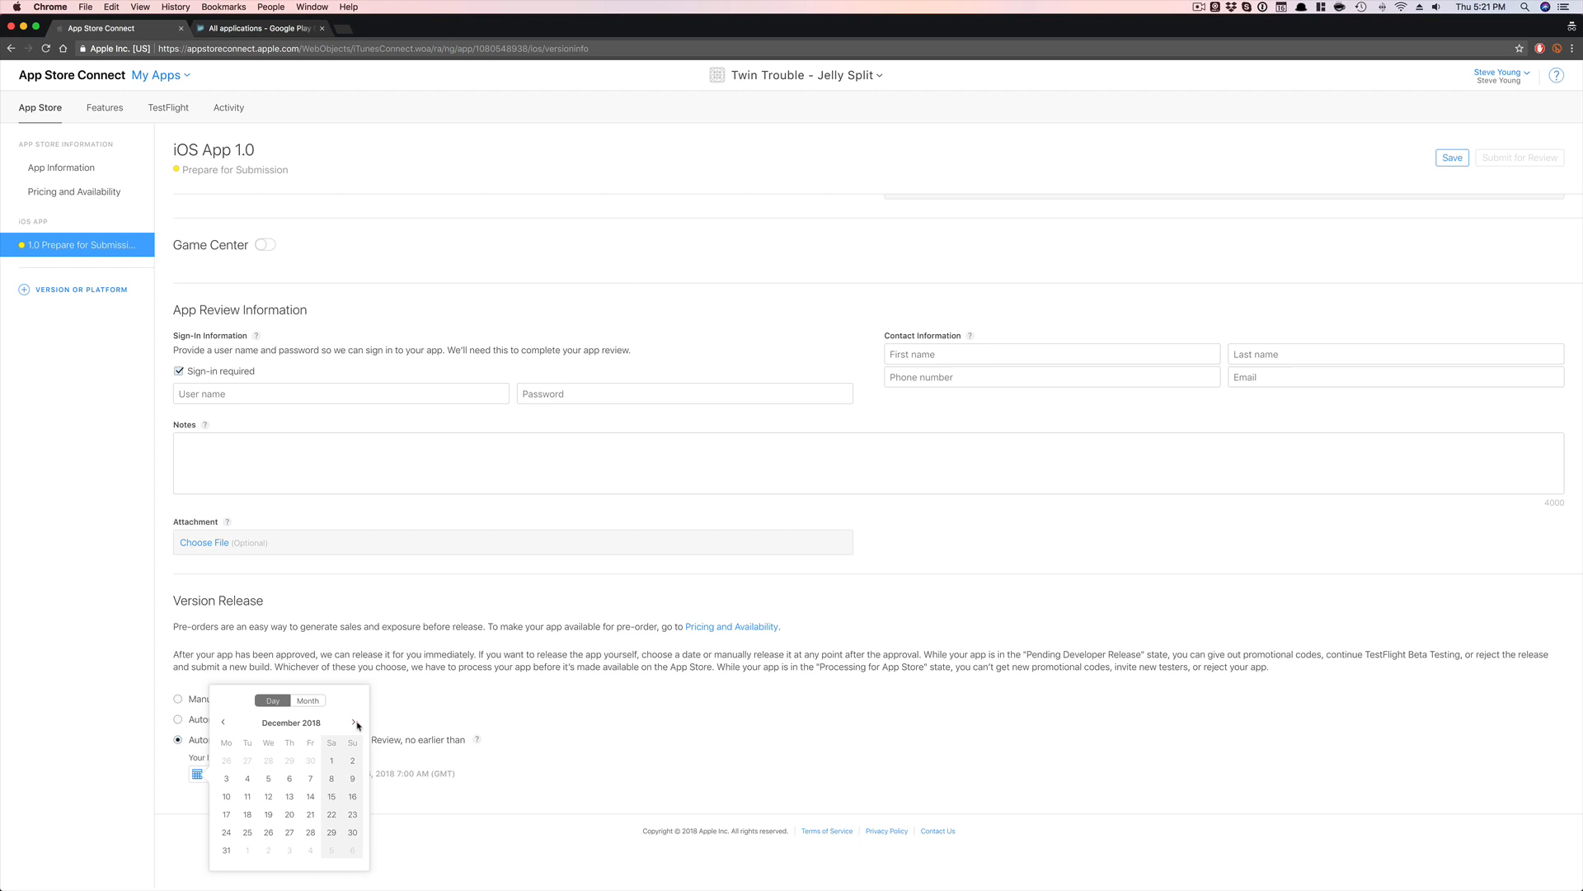
left_click(356, 723)
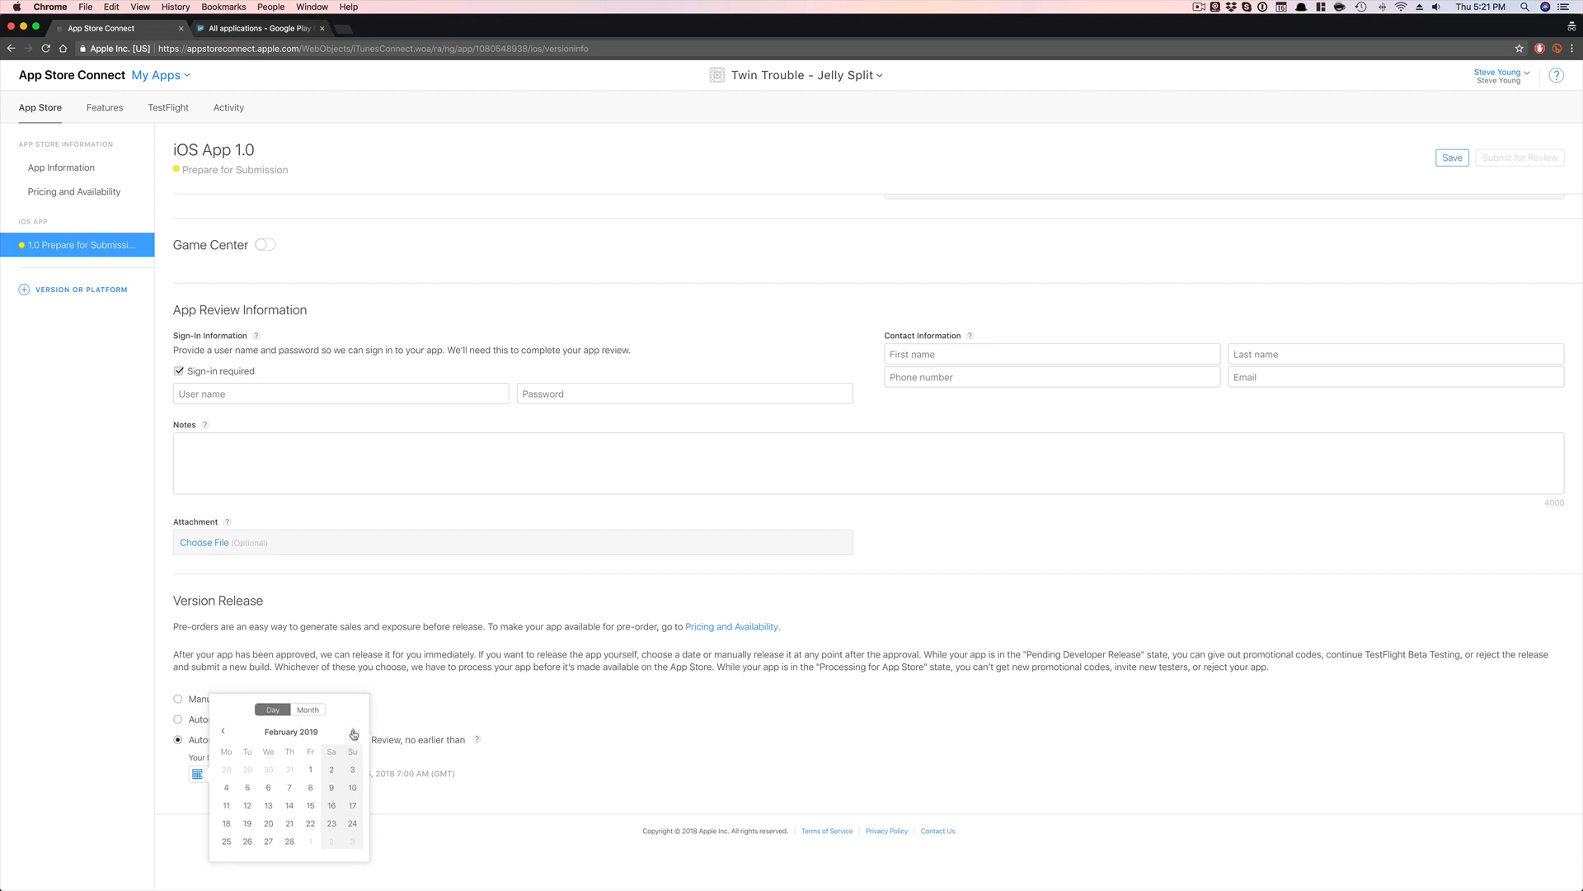
left_click(353, 730)
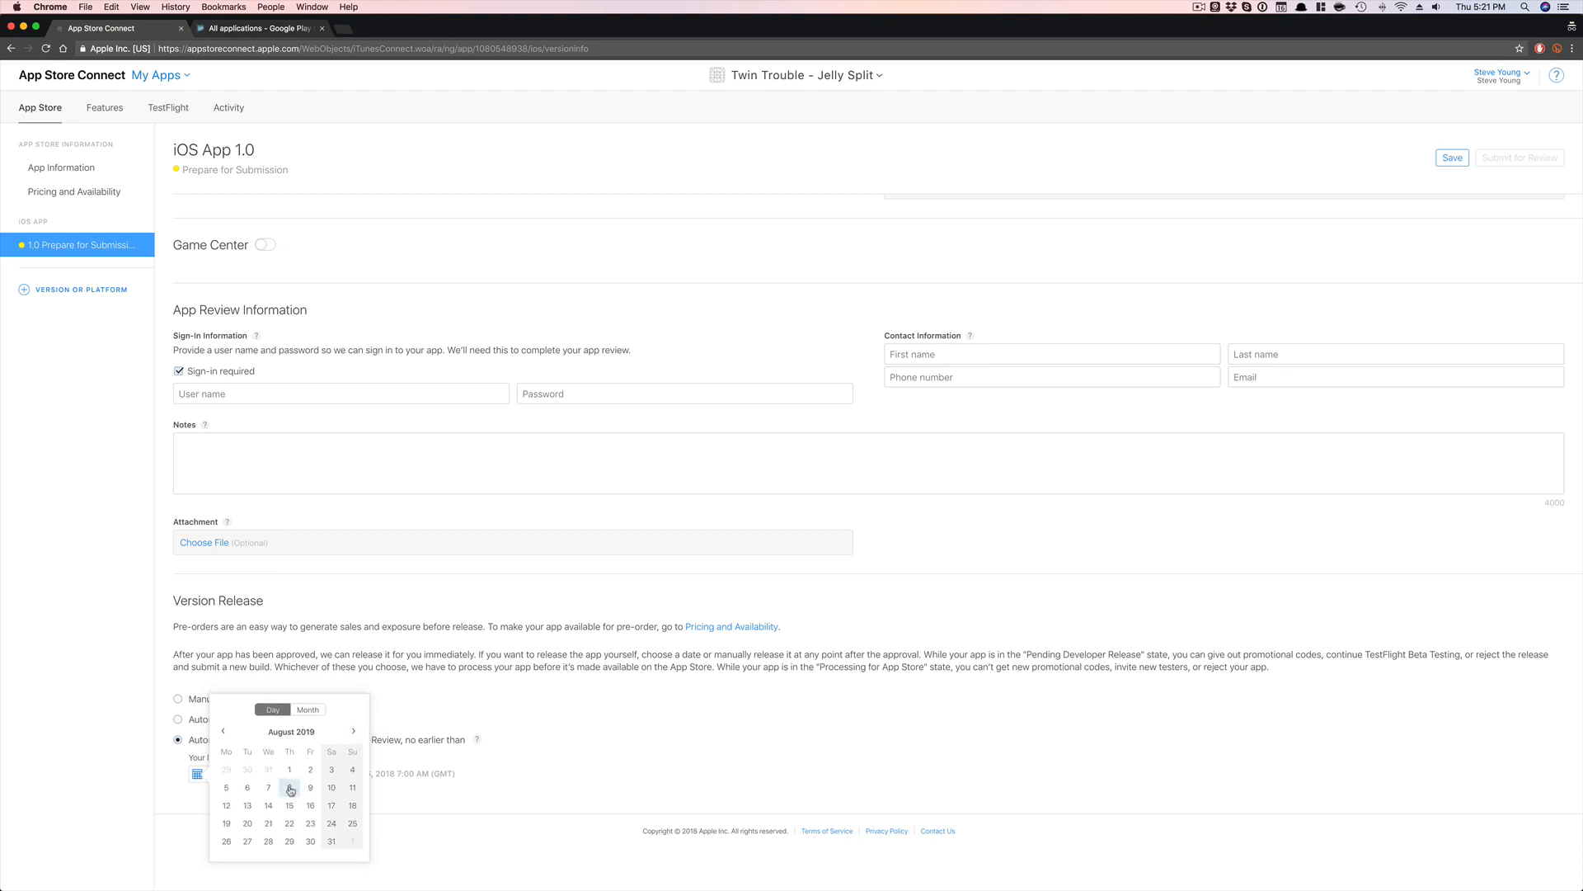
left_click(290, 786)
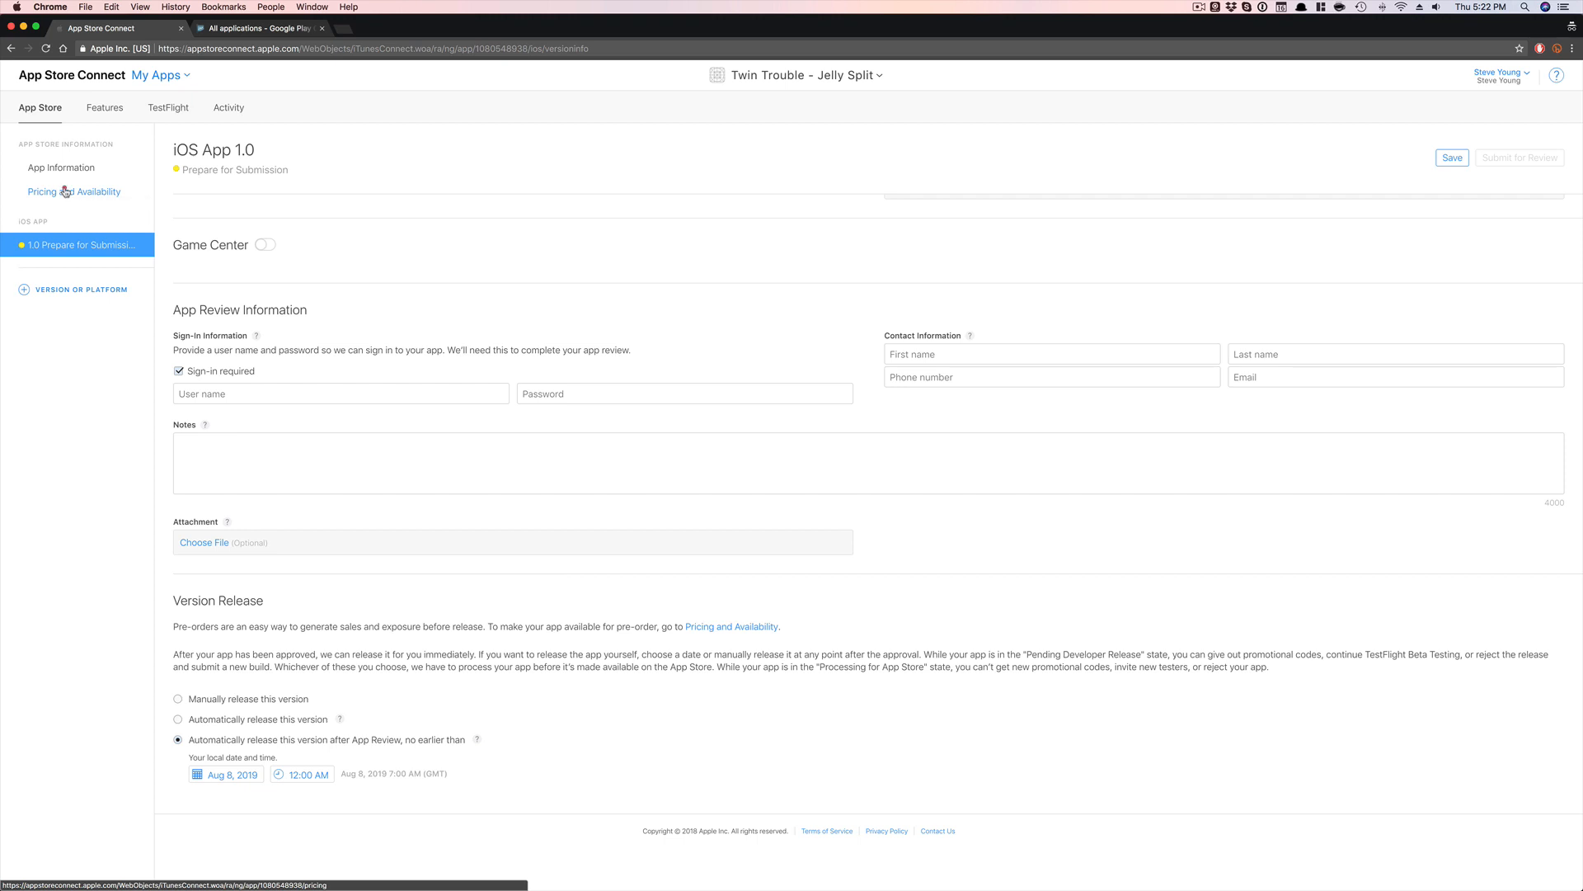
- Save the scheduled release changes and land on the Pricing and Availability page
left_click(74, 191)
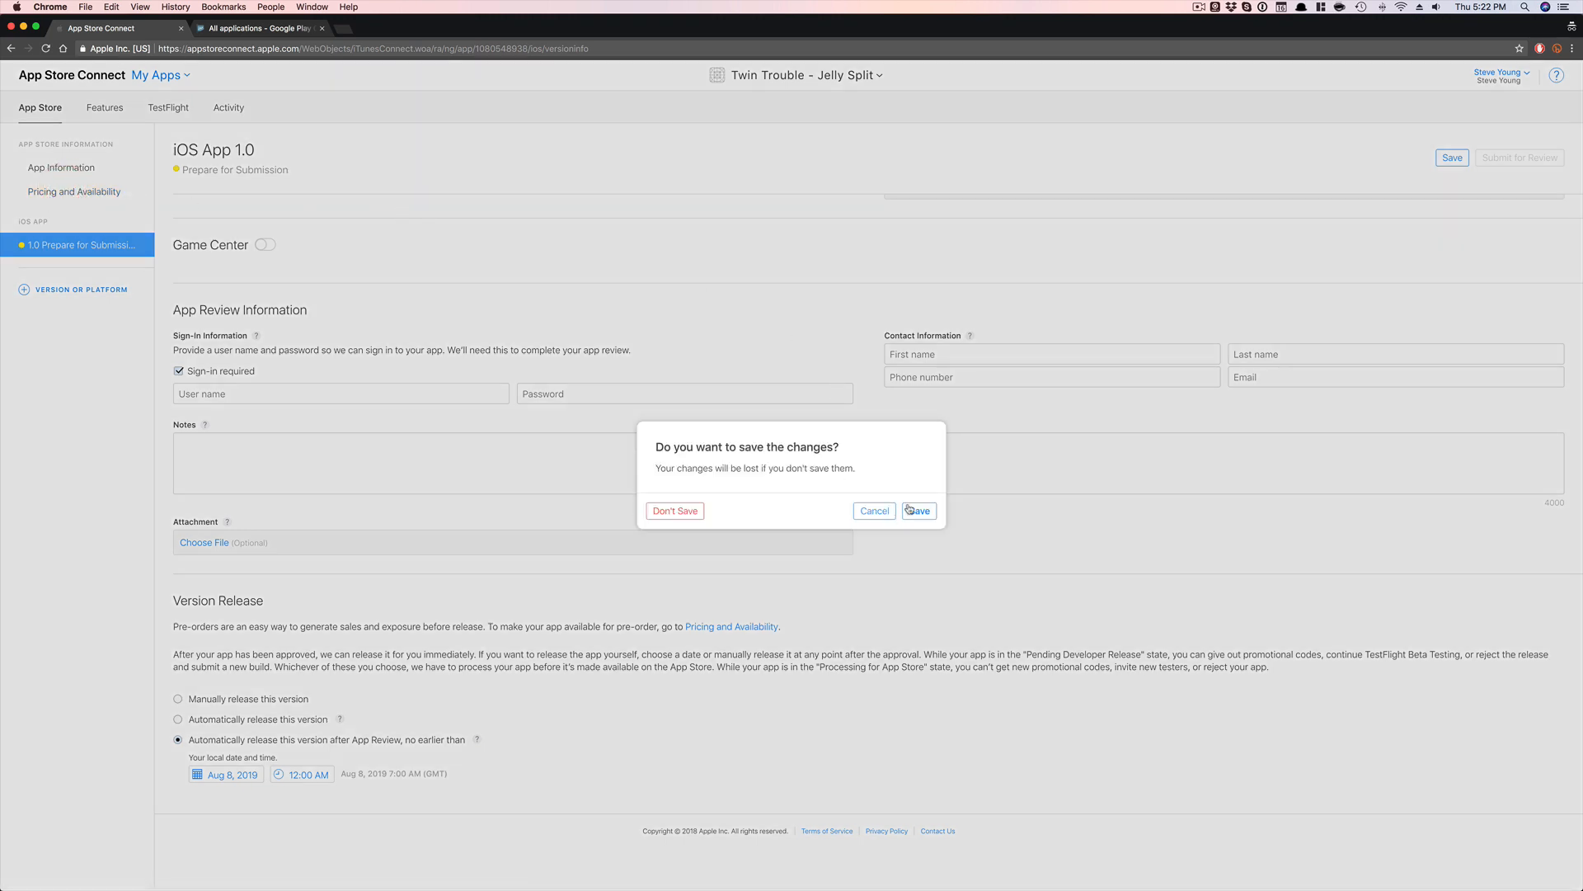
left_click(918, 510)
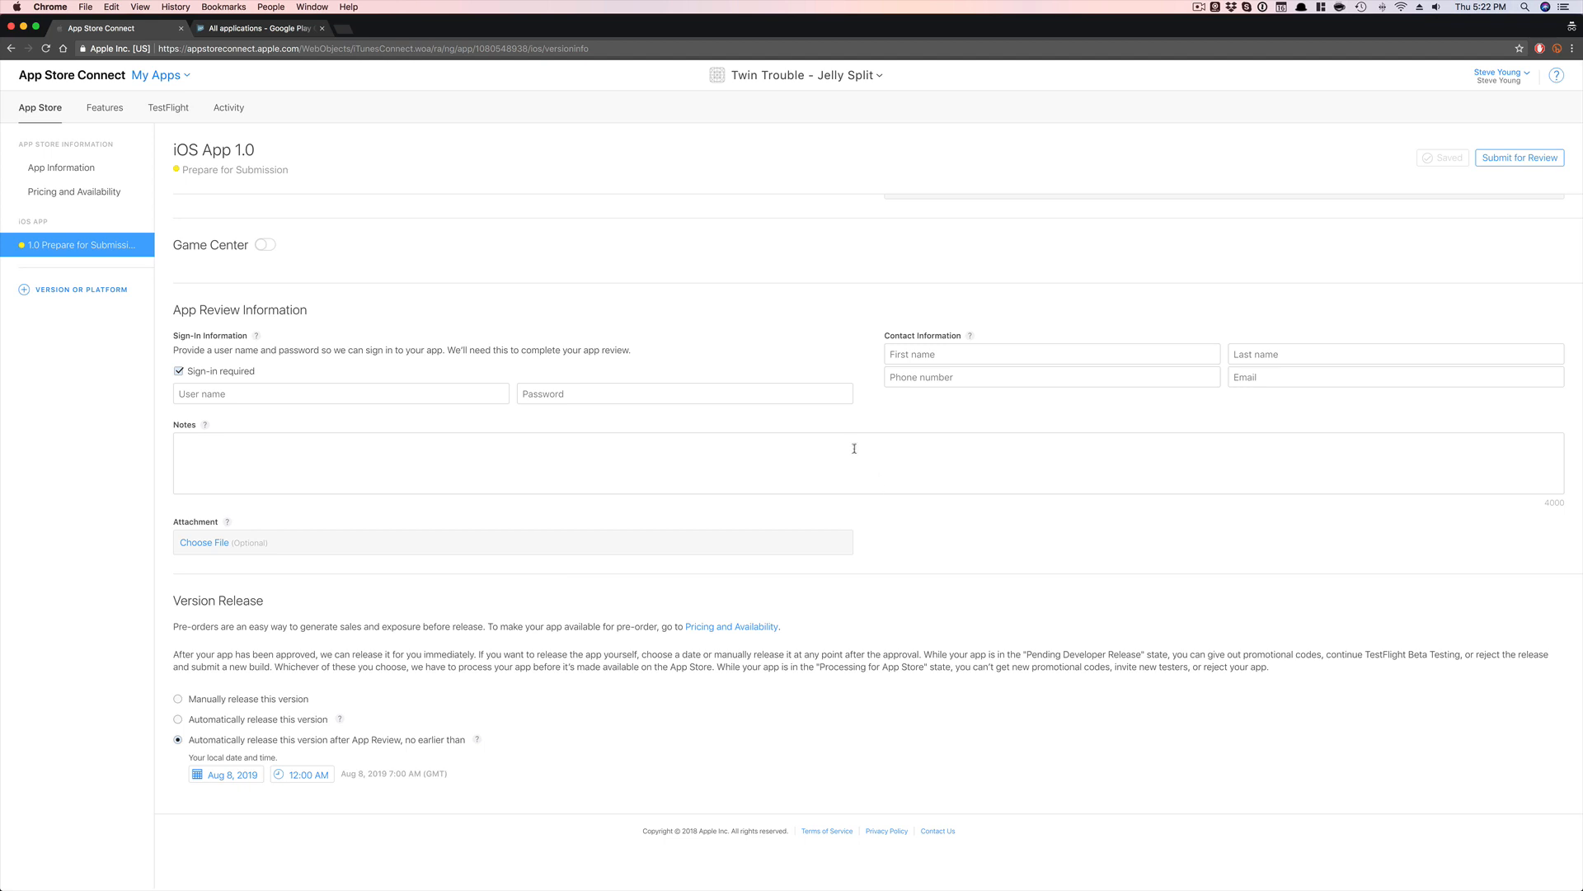
left_click(74, 192)
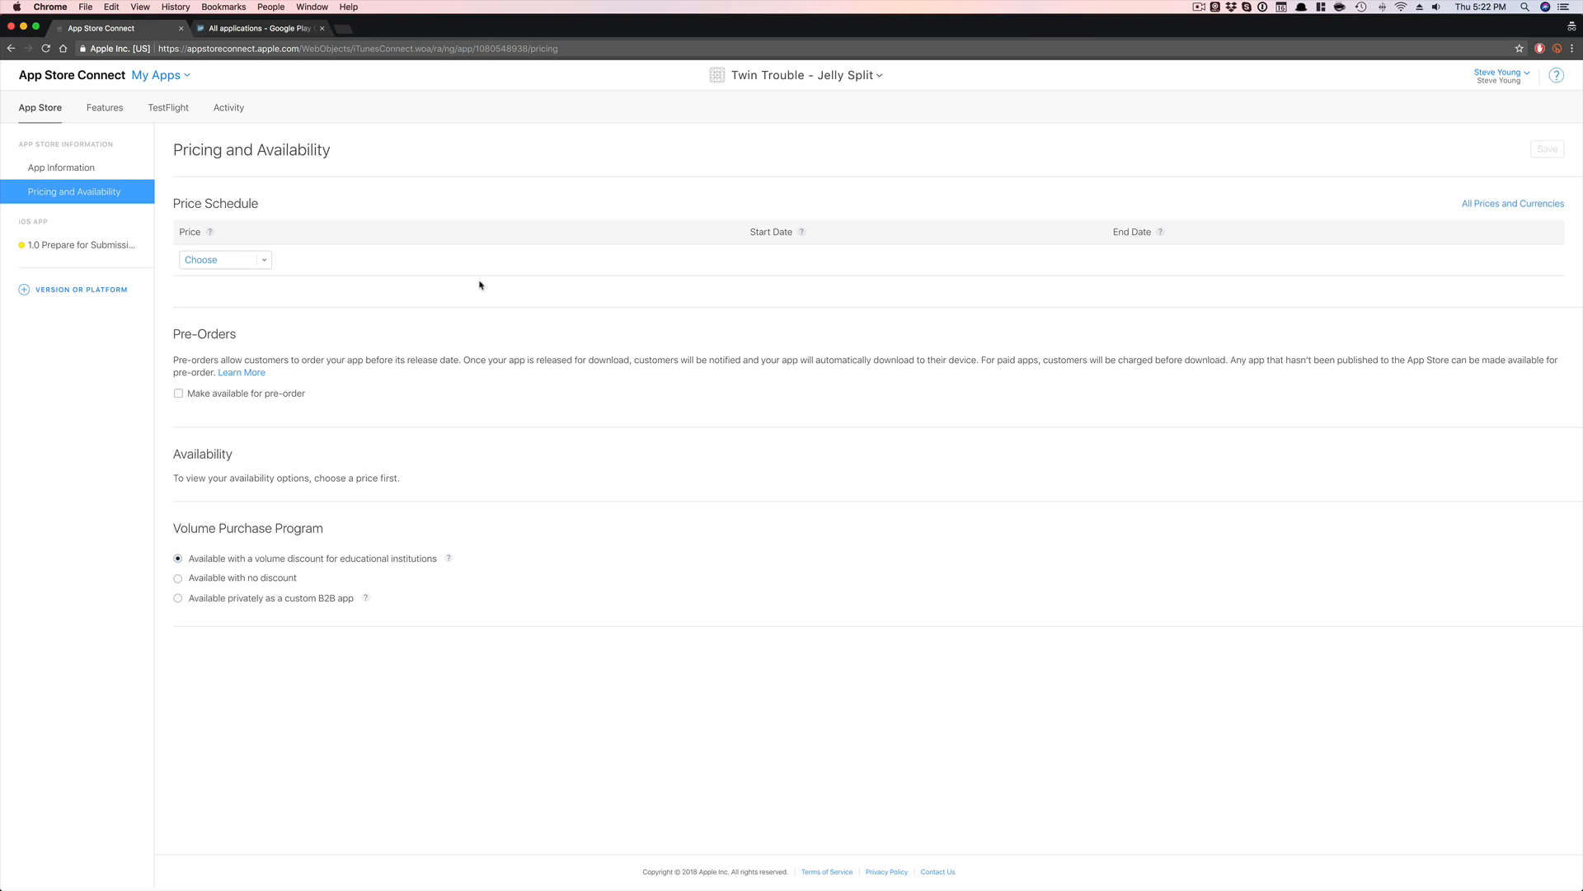
mouse_move(394, 308)
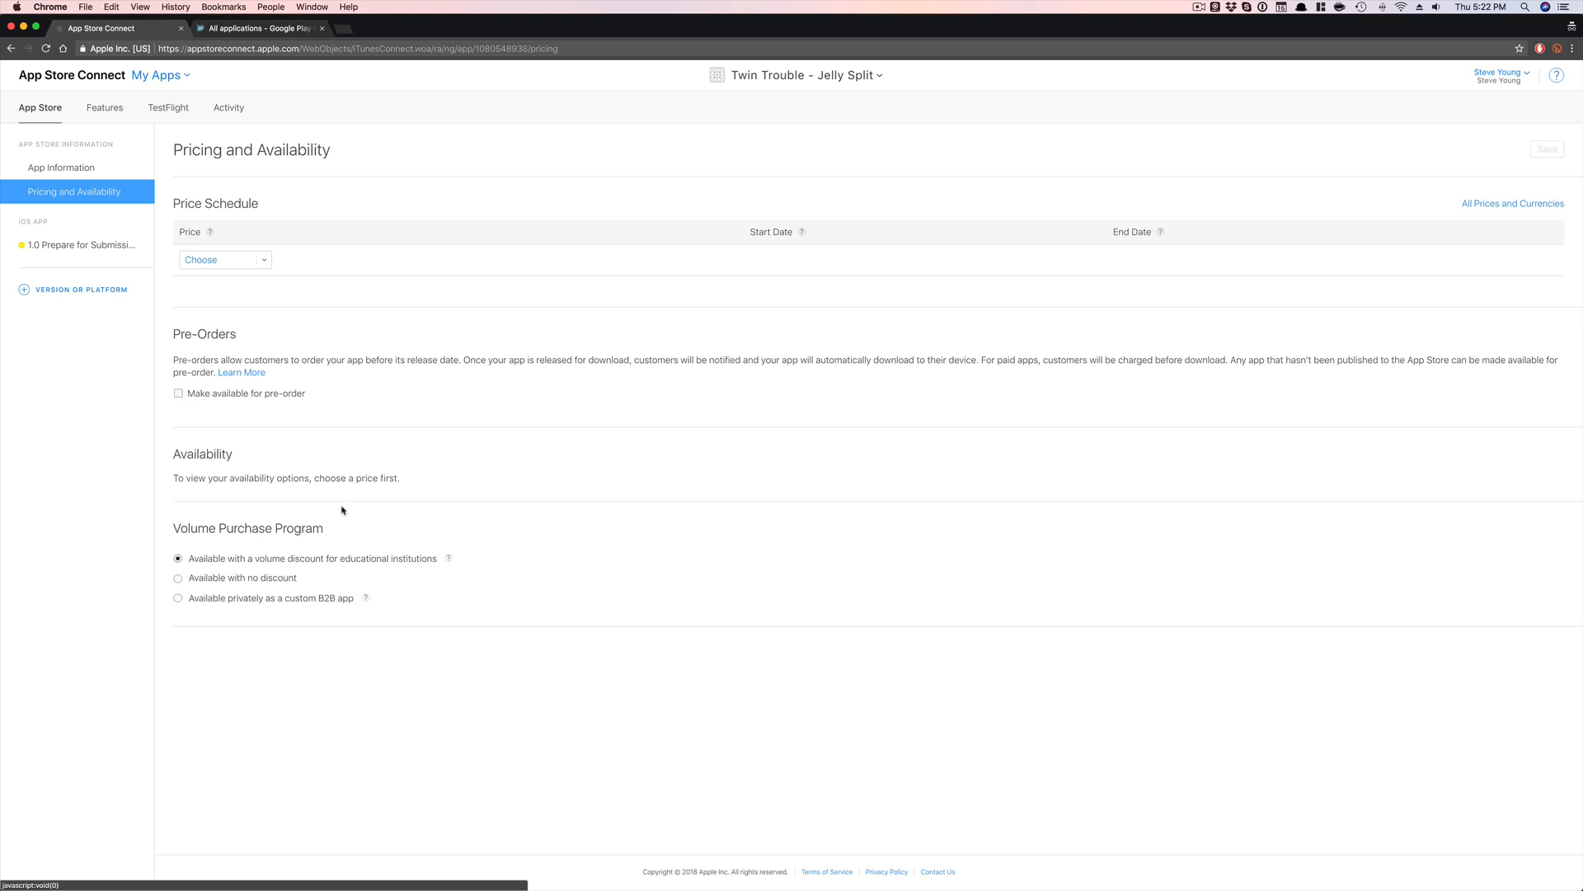
mouse_move(422, 556)
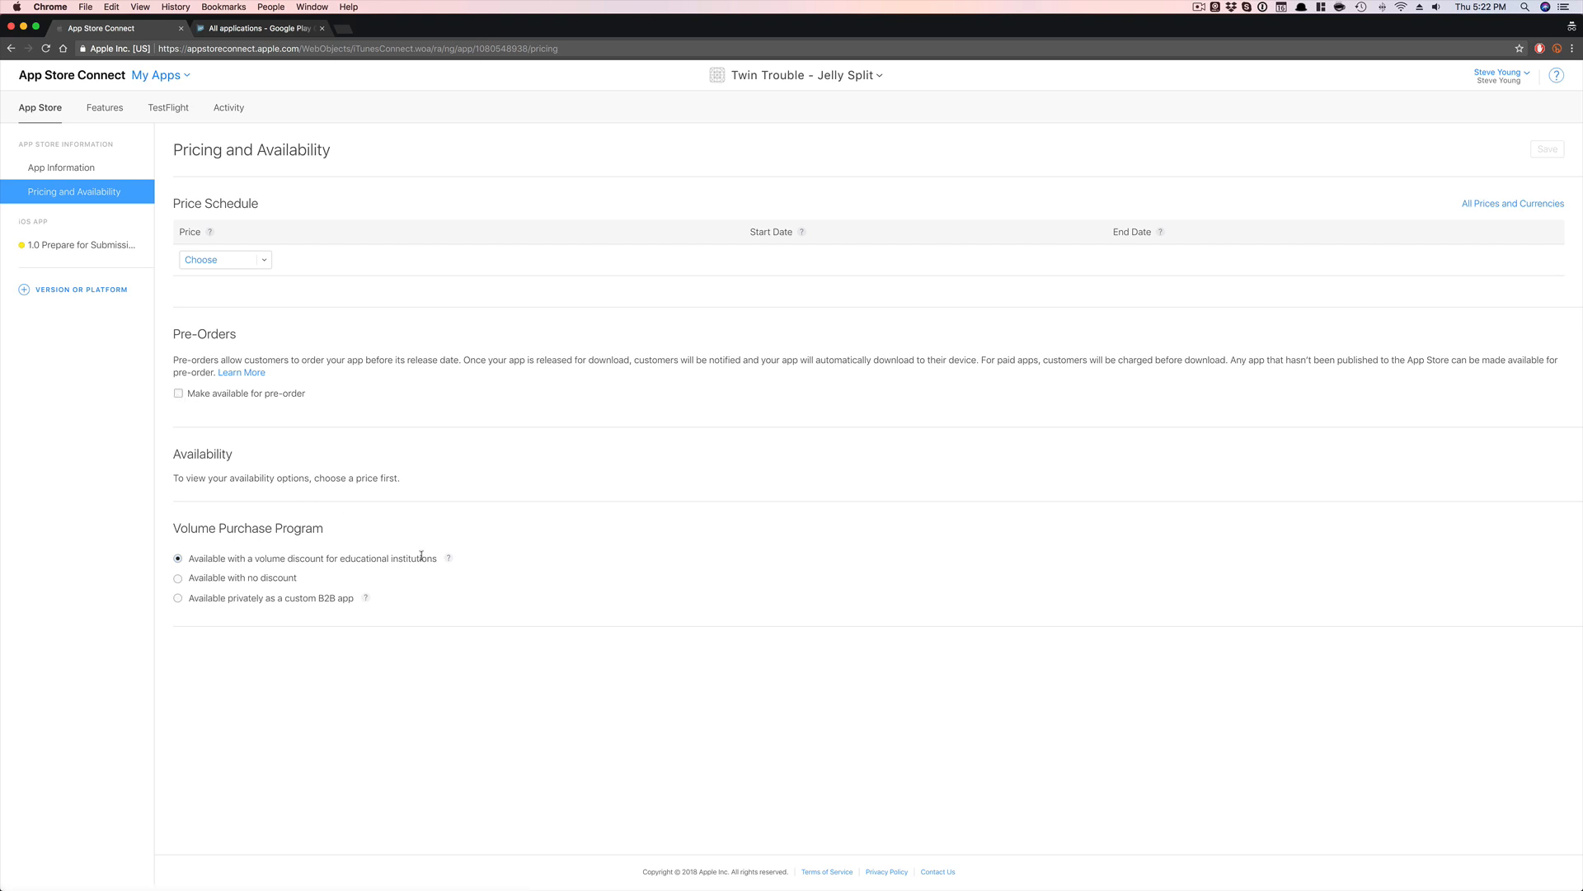
- Price the app at USD 0 (Free) and bring up the territory availability editor
left_click(222, 259)
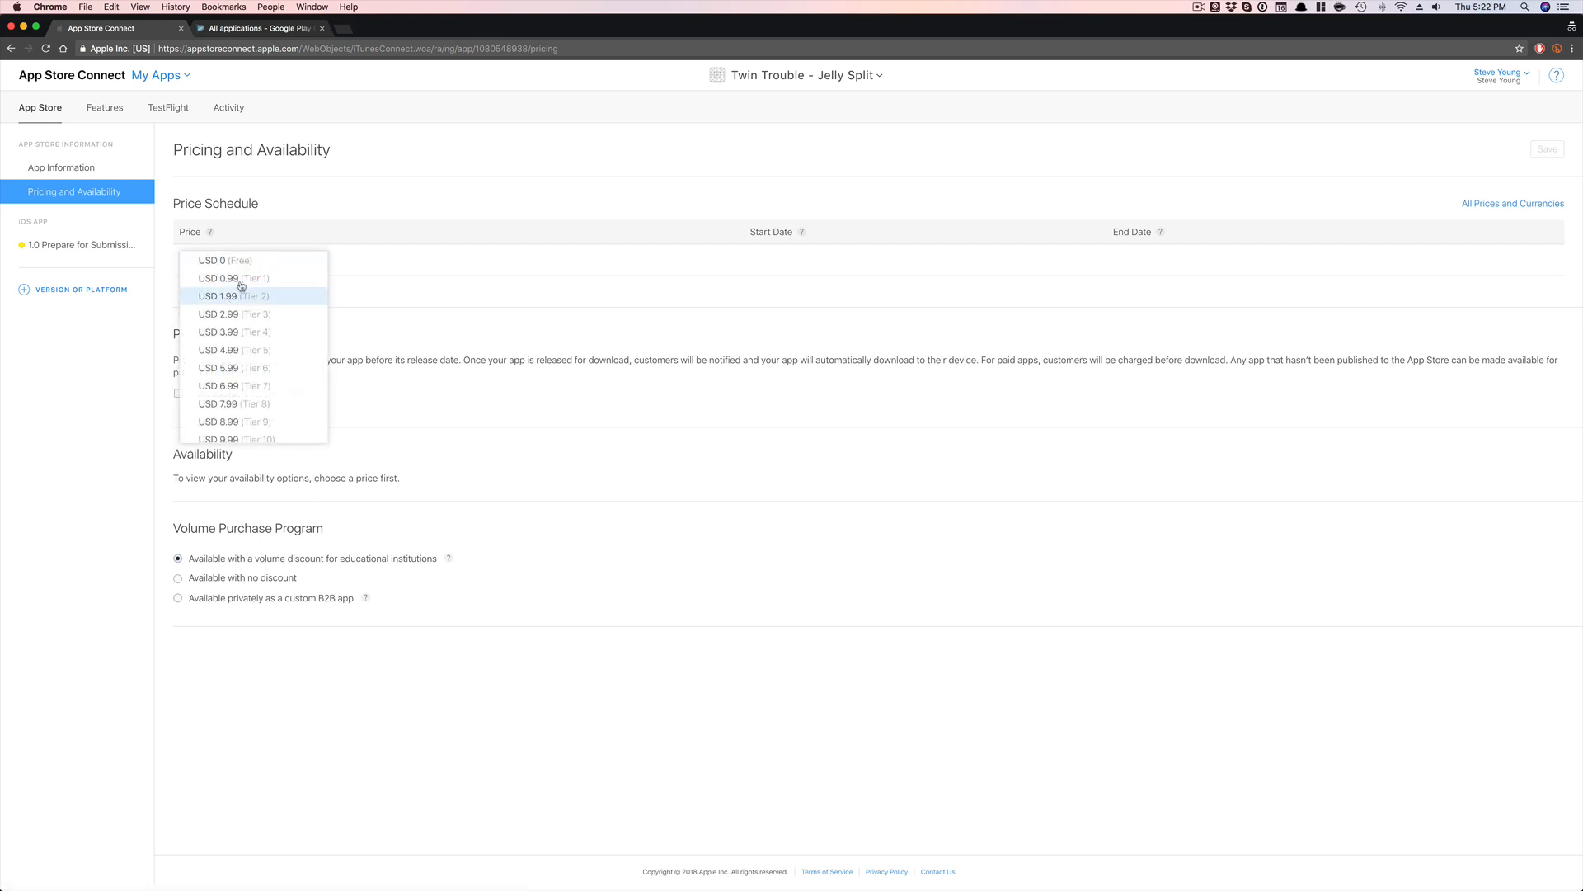
mouse_move(232, 277)
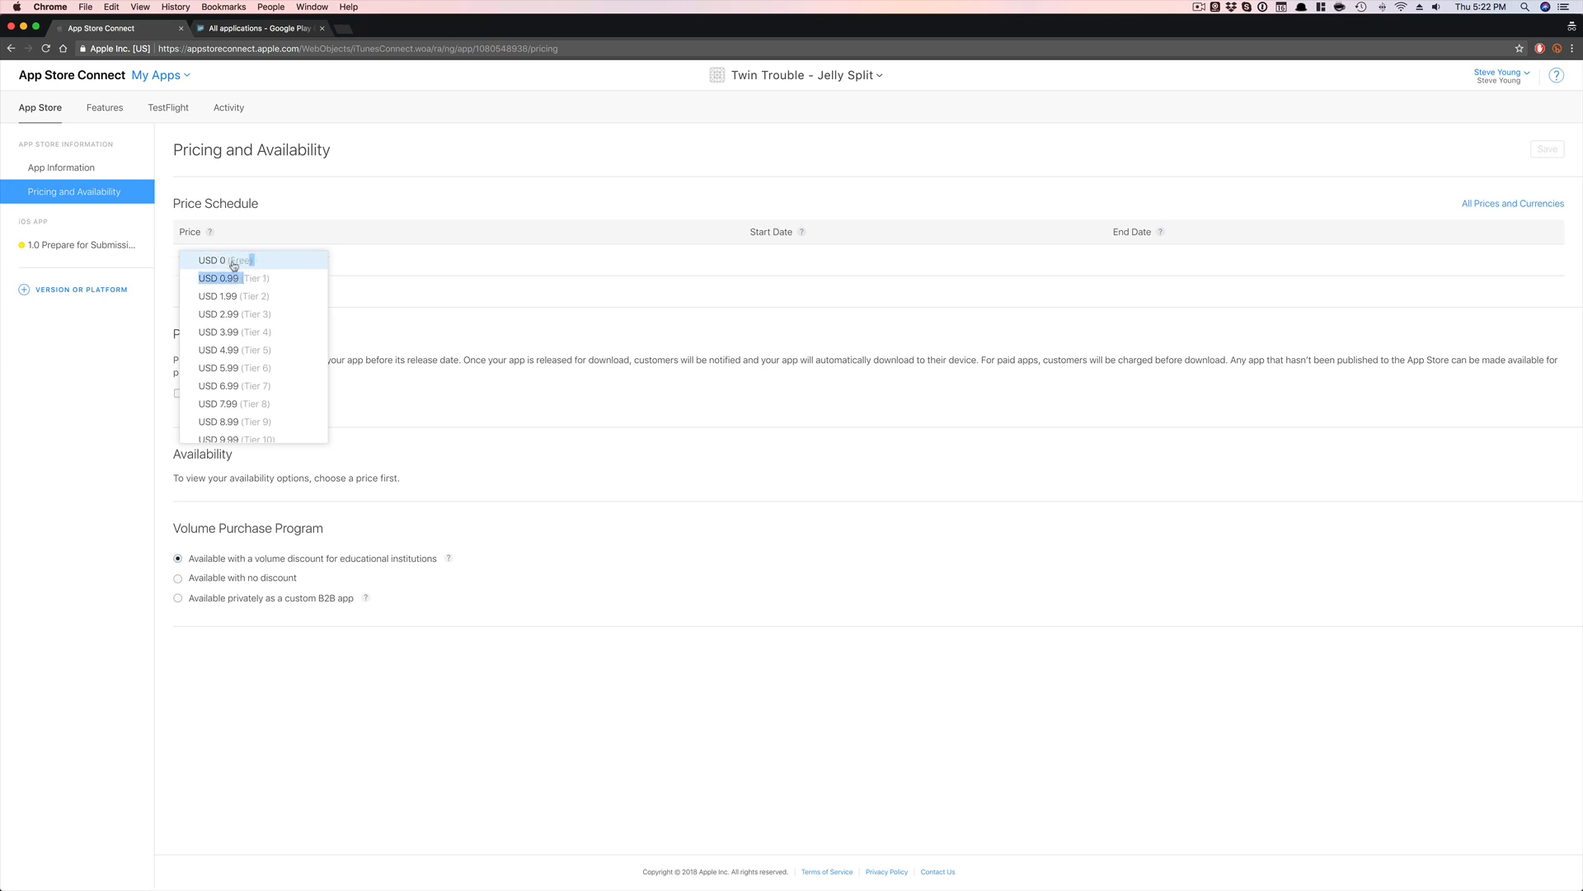
left_click(226, 259)
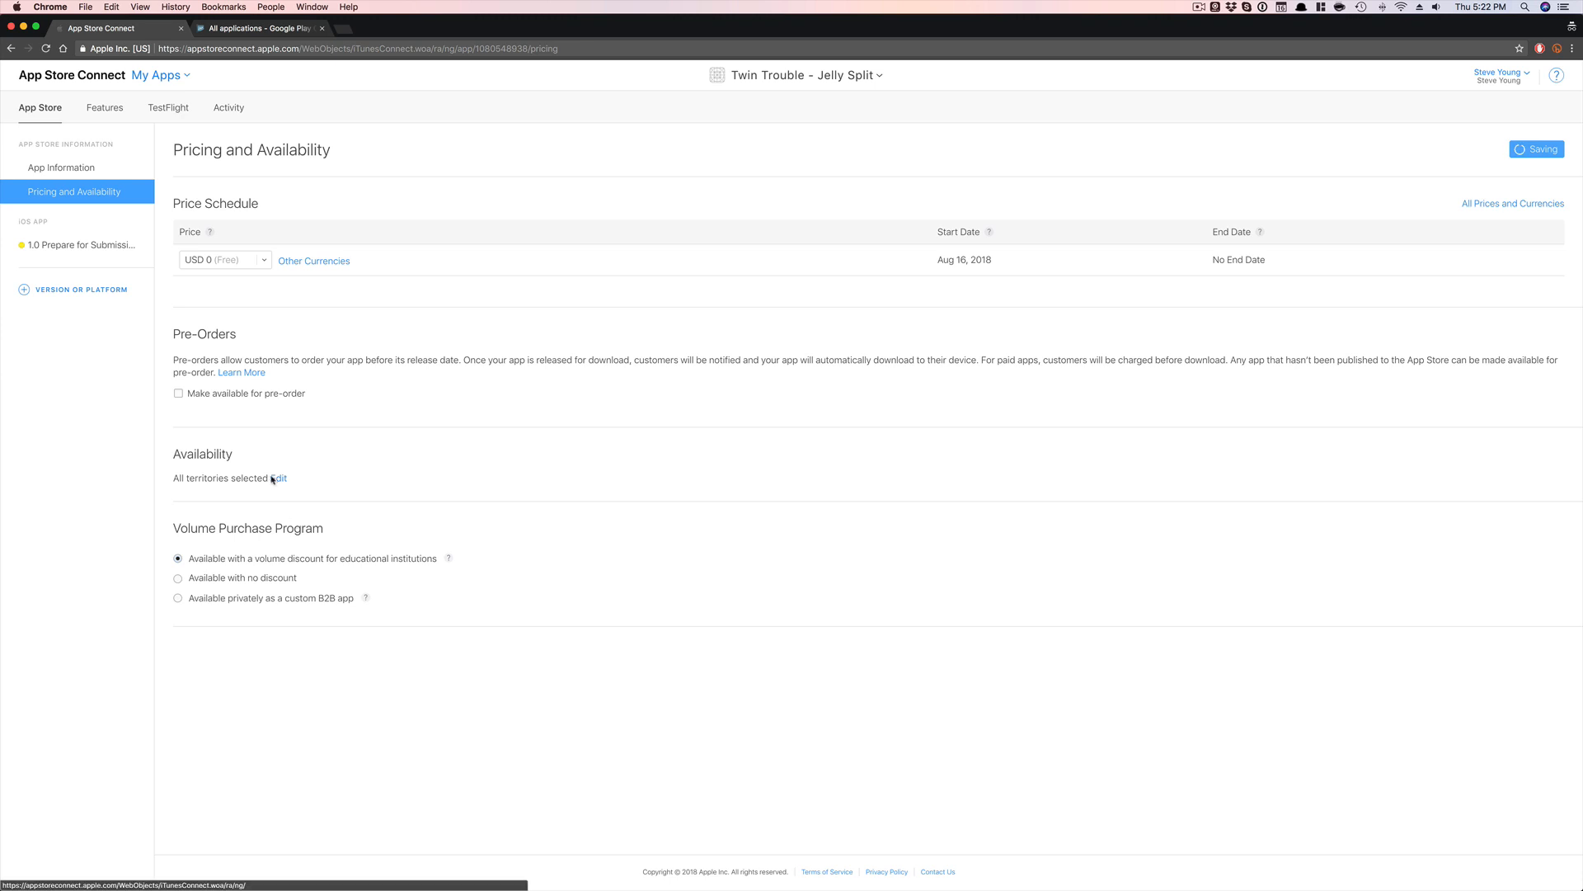
left_click(277, 478)
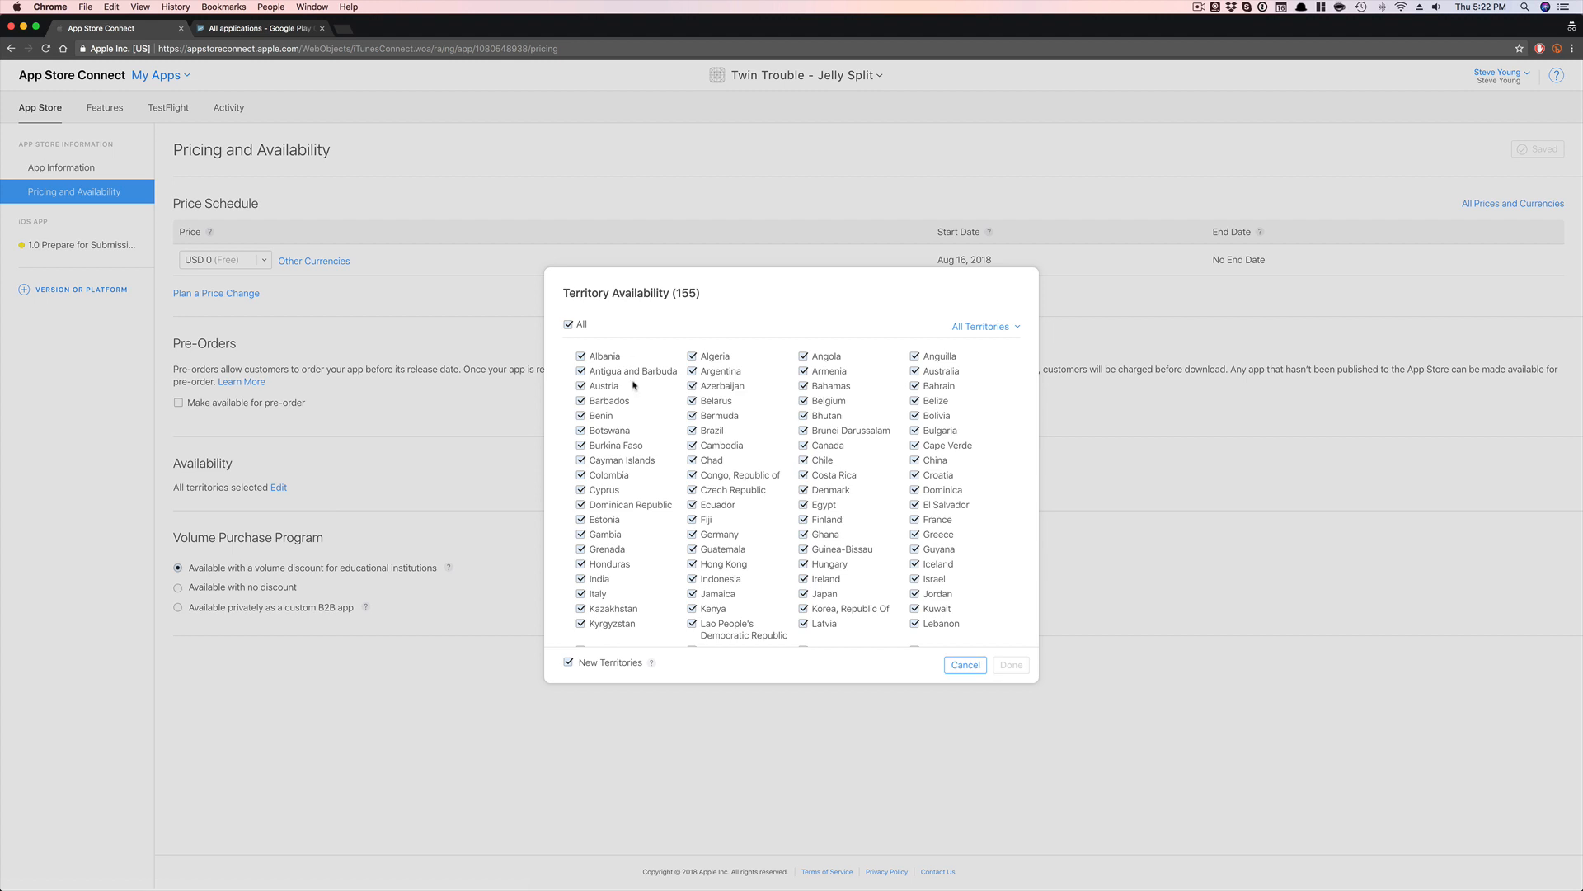
- Deselect all territories, keep only Philippines, Thailand, Sweden, Norway (five in total), and save
left_click(569, 323)
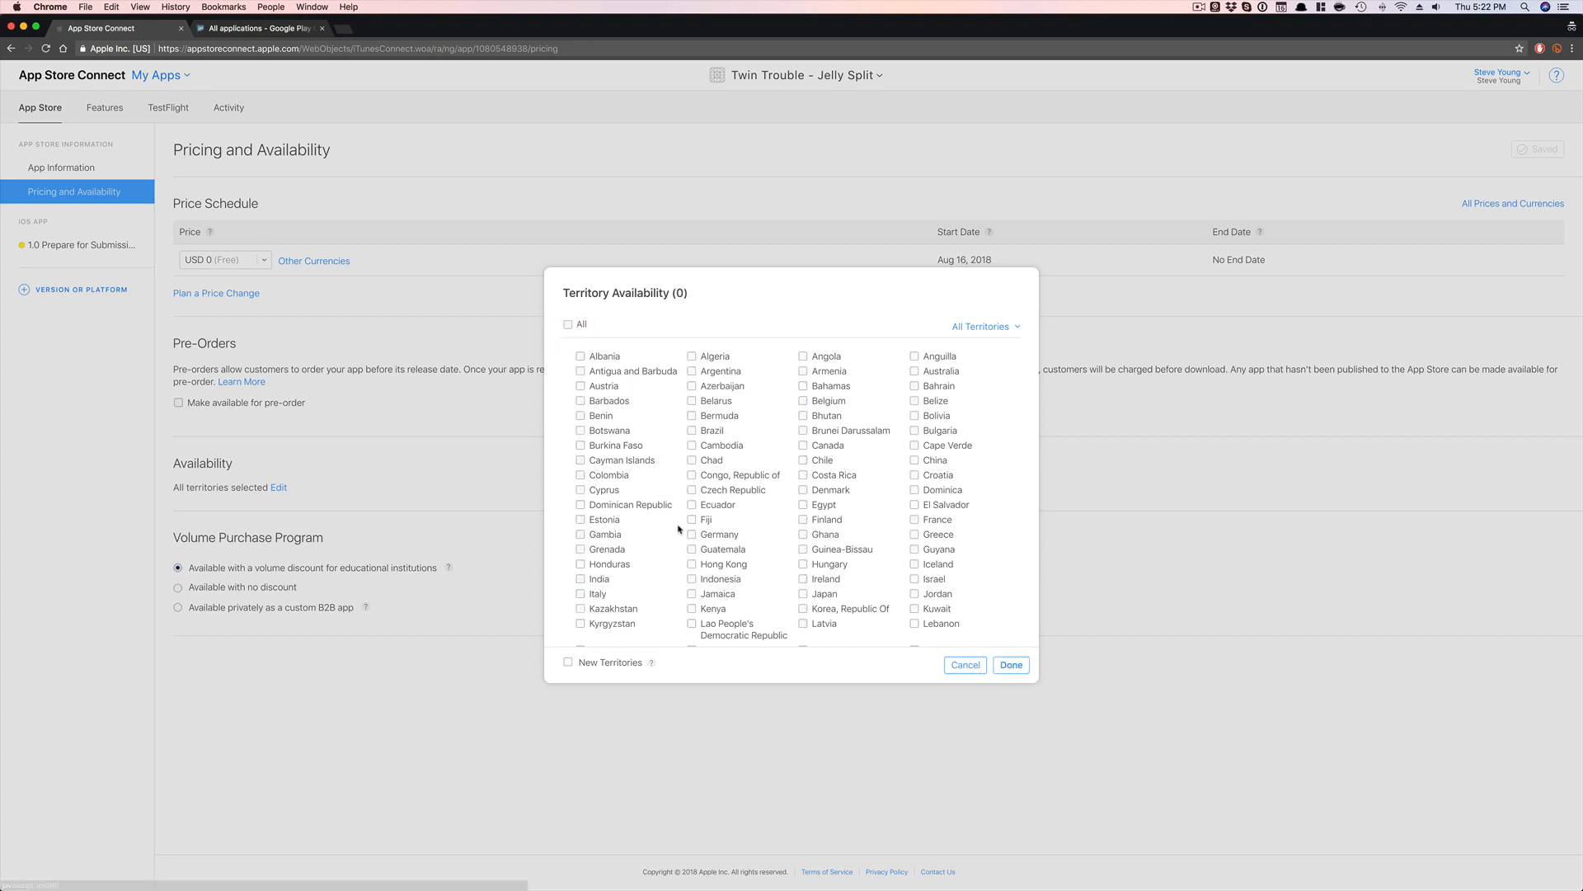
scroll("down", 3)
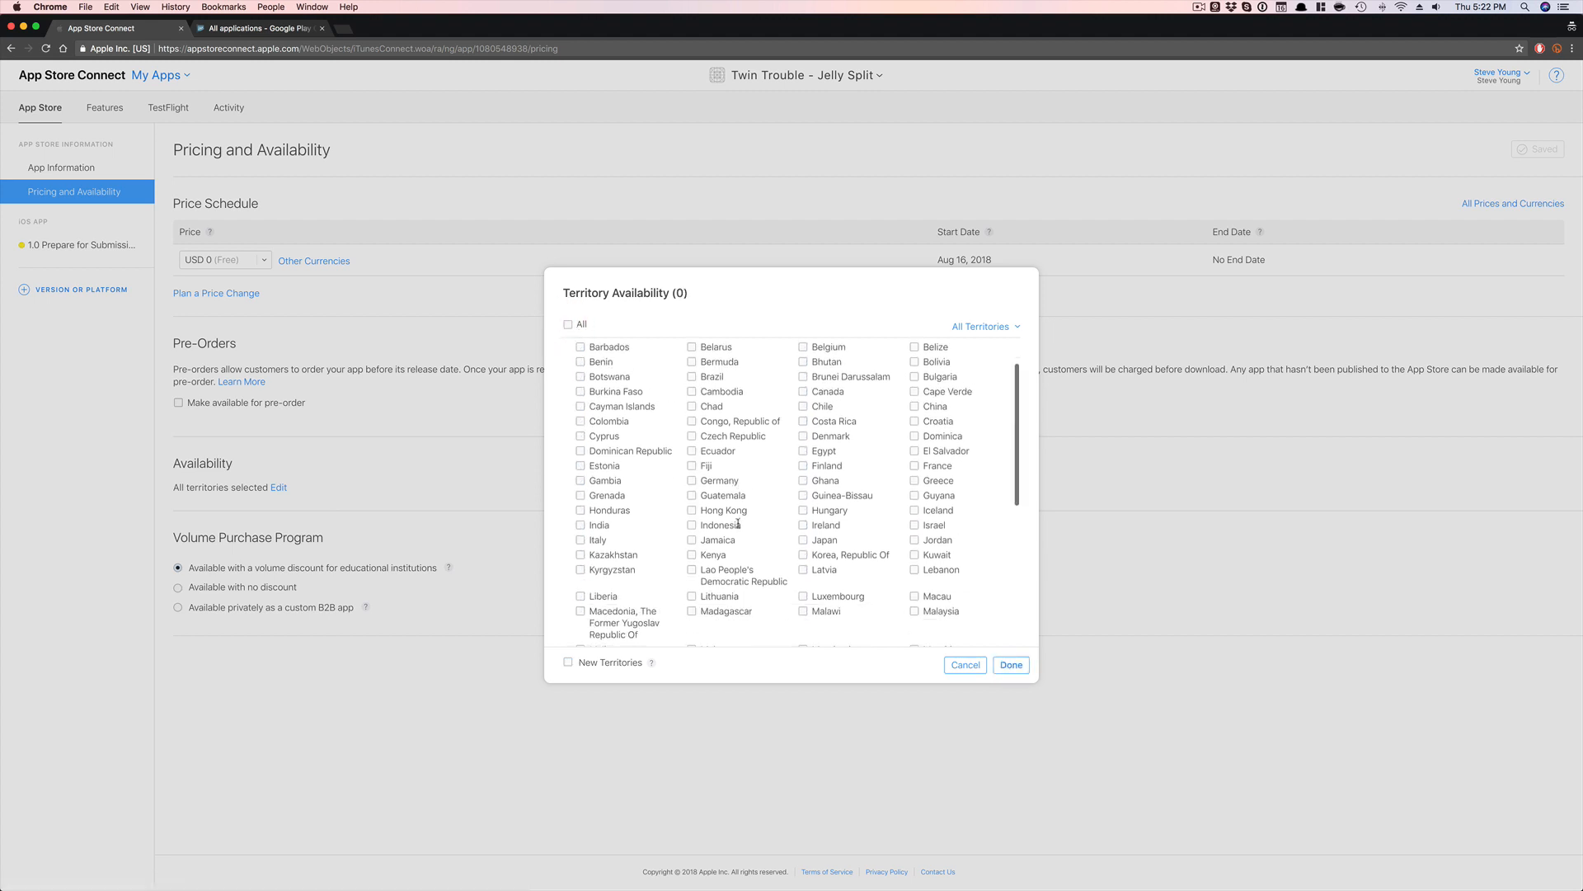
scroll("down", 3)
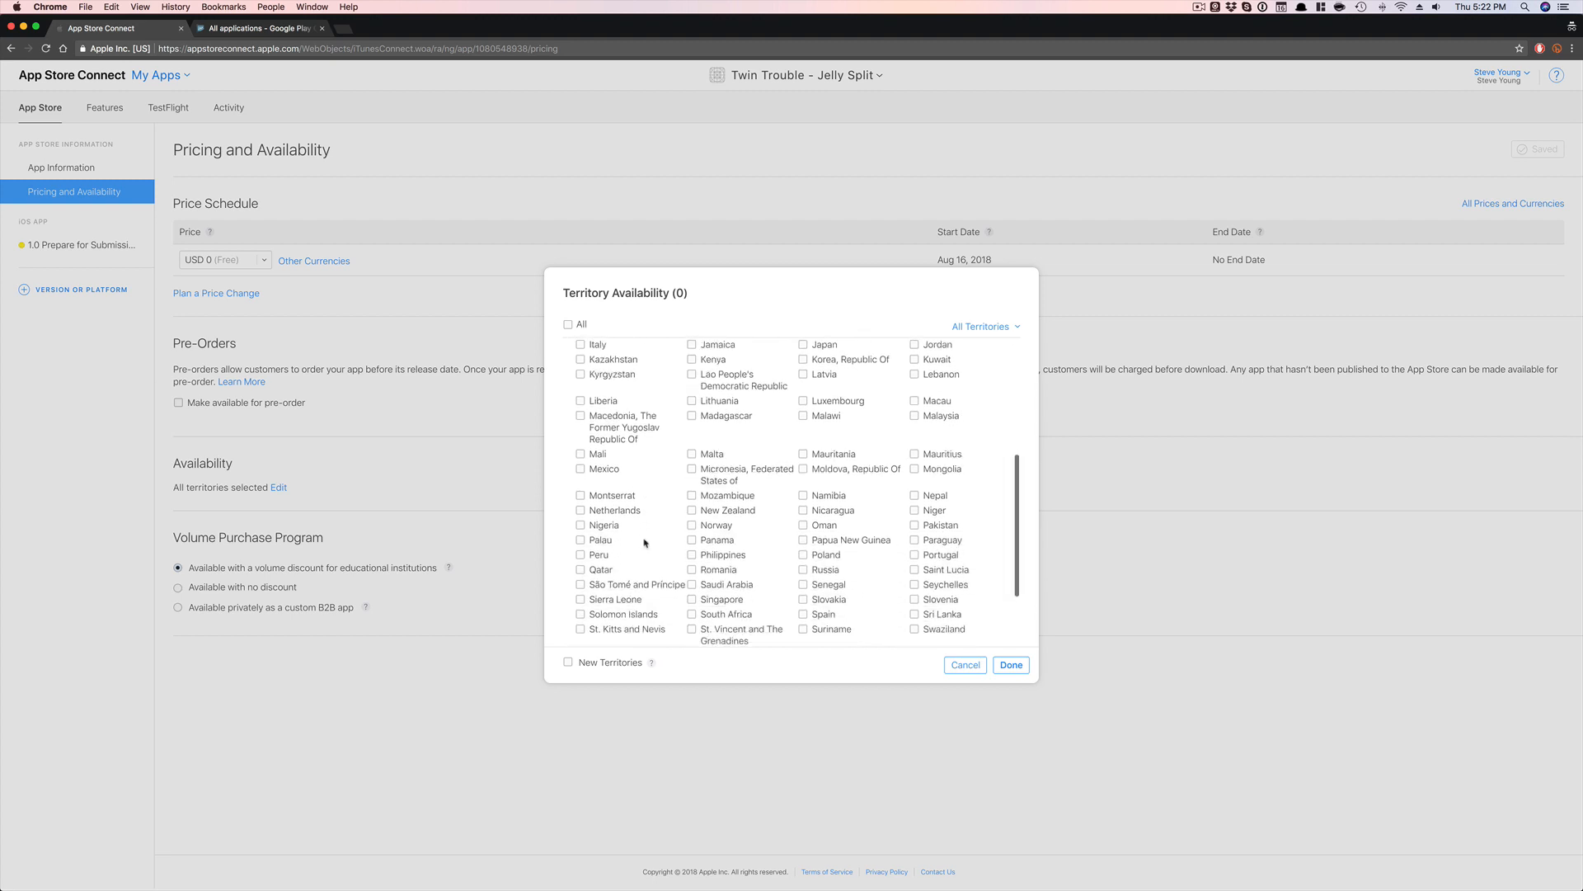
left_click(691, 528)
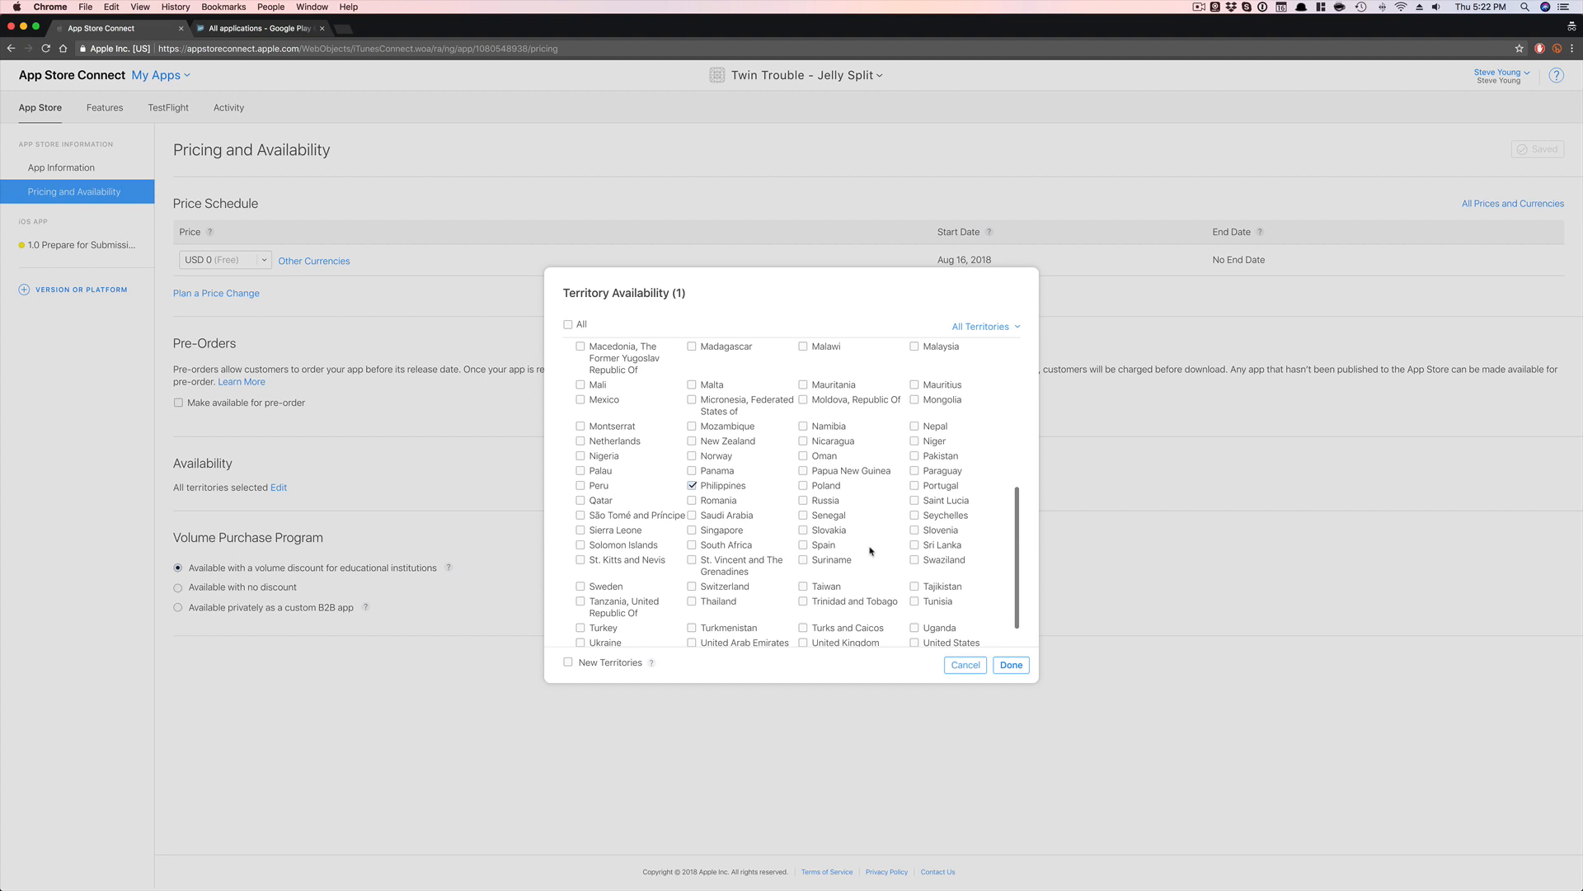
scroll("down", 3)
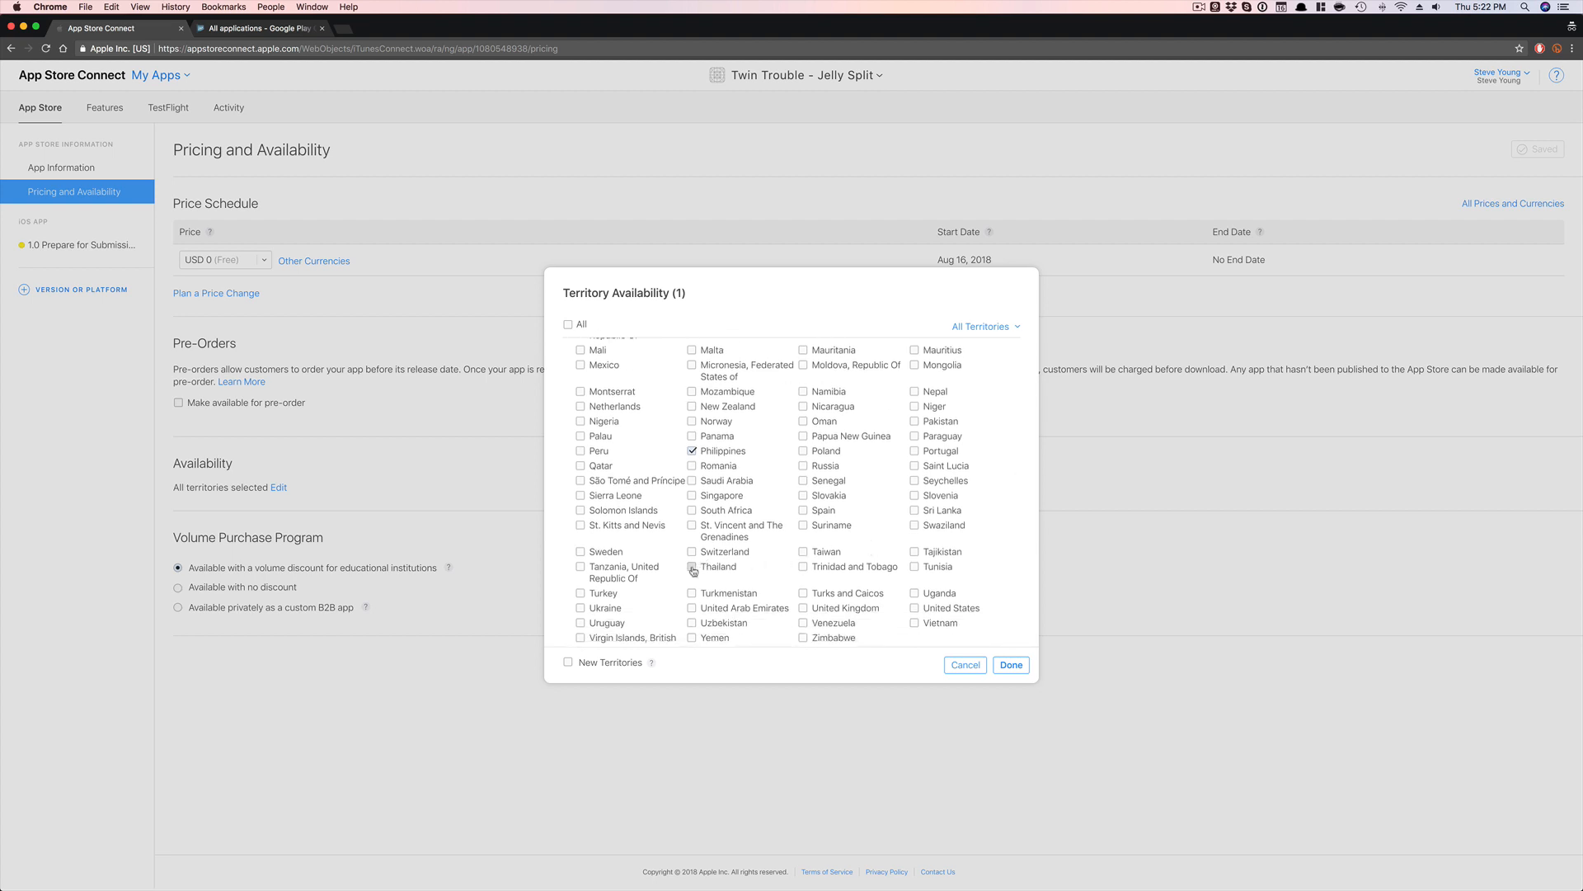
left_click(691, 551)
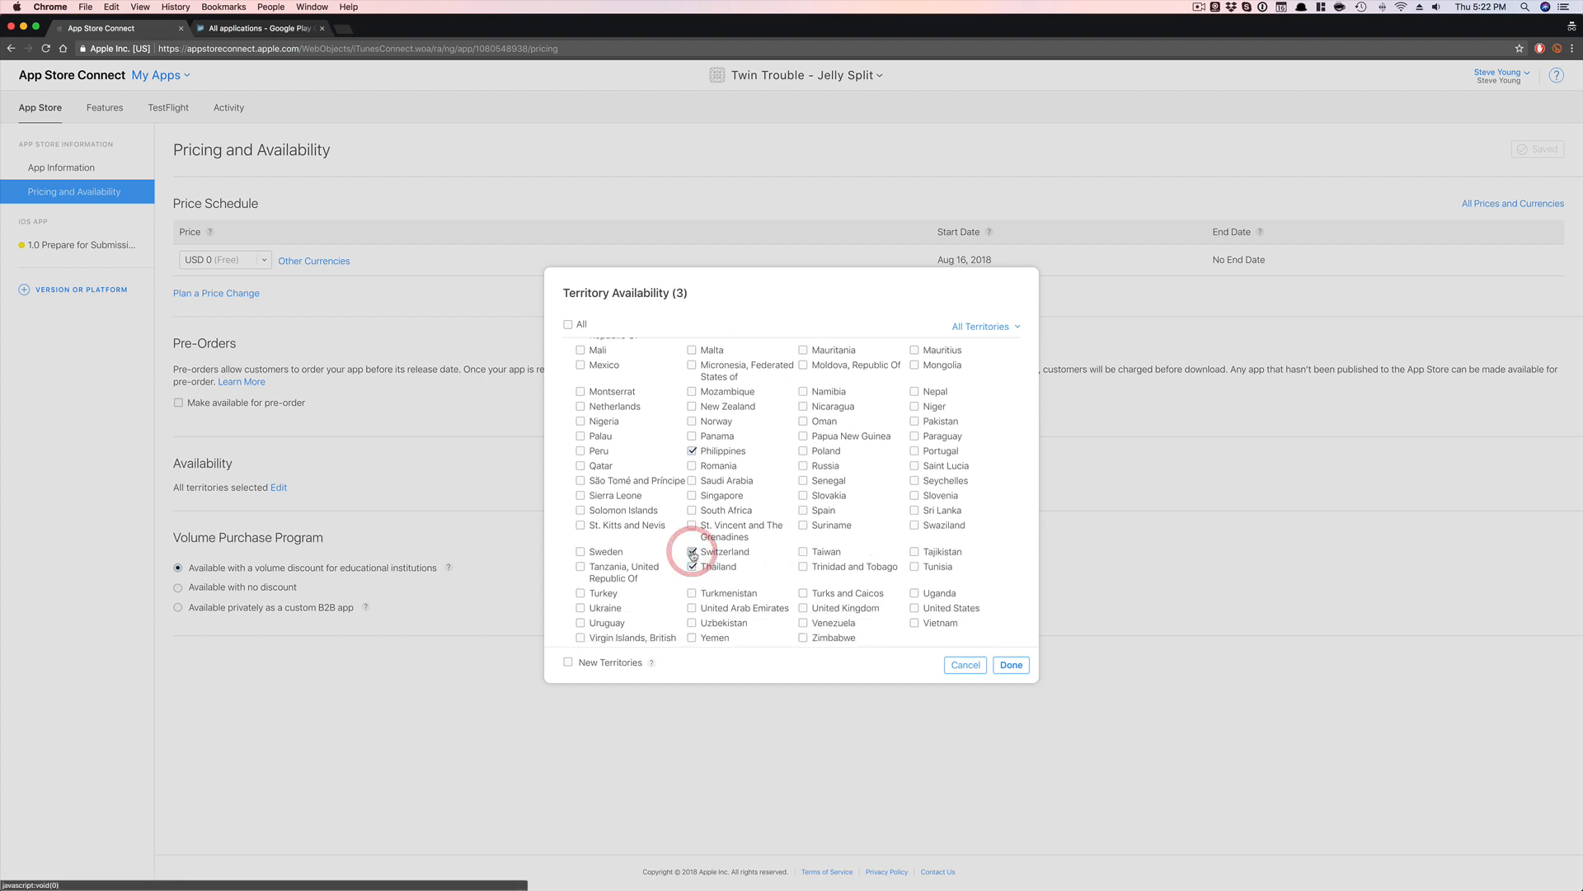
left_click(582, 551)
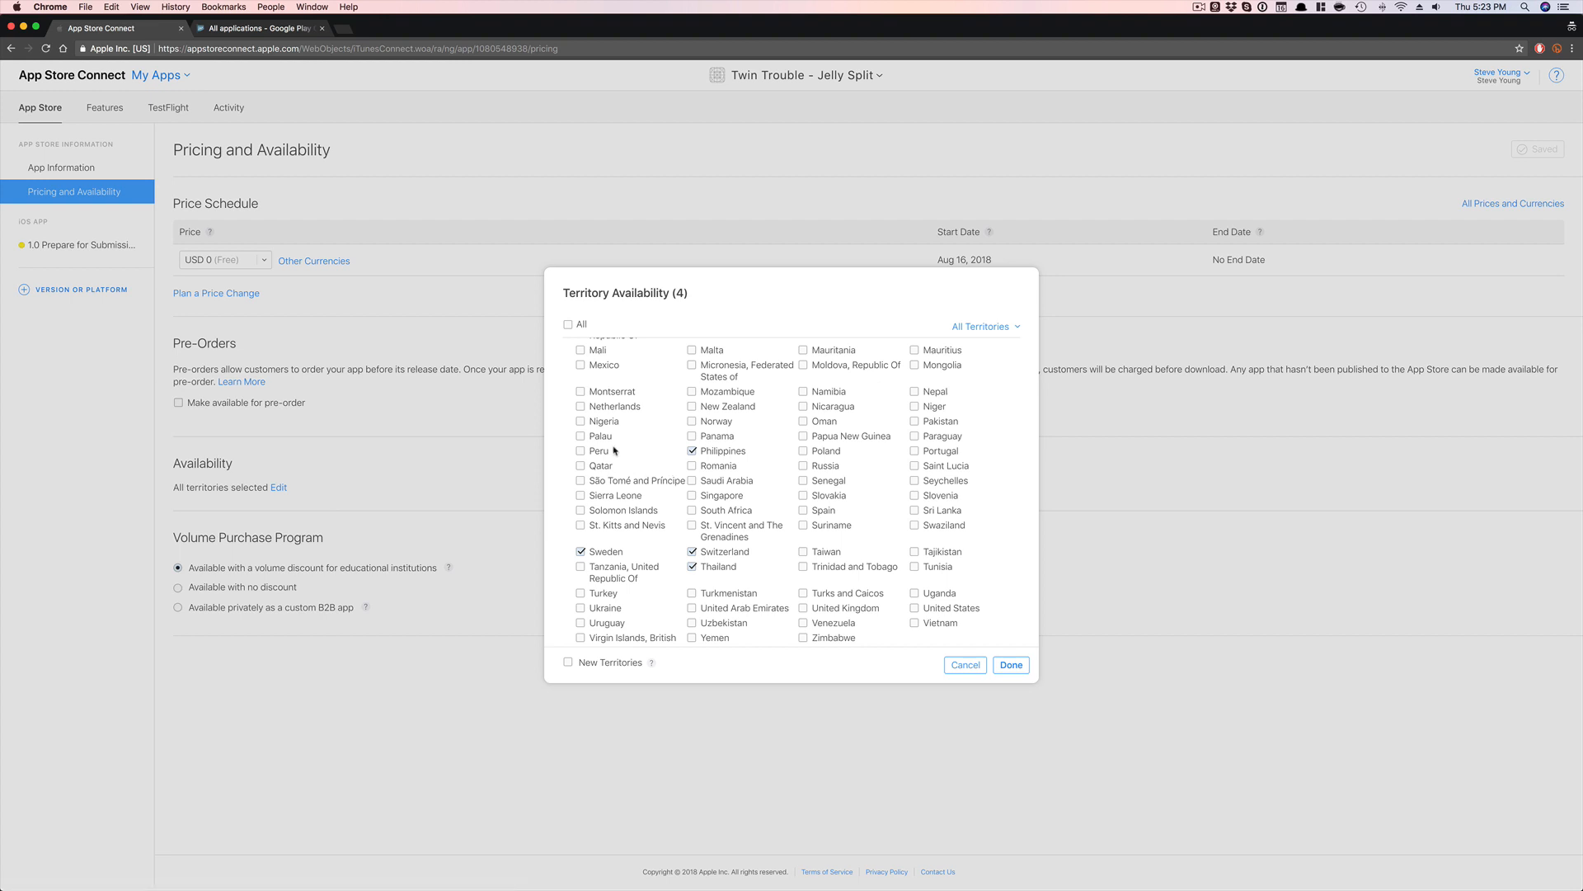
left_click(691, 421)
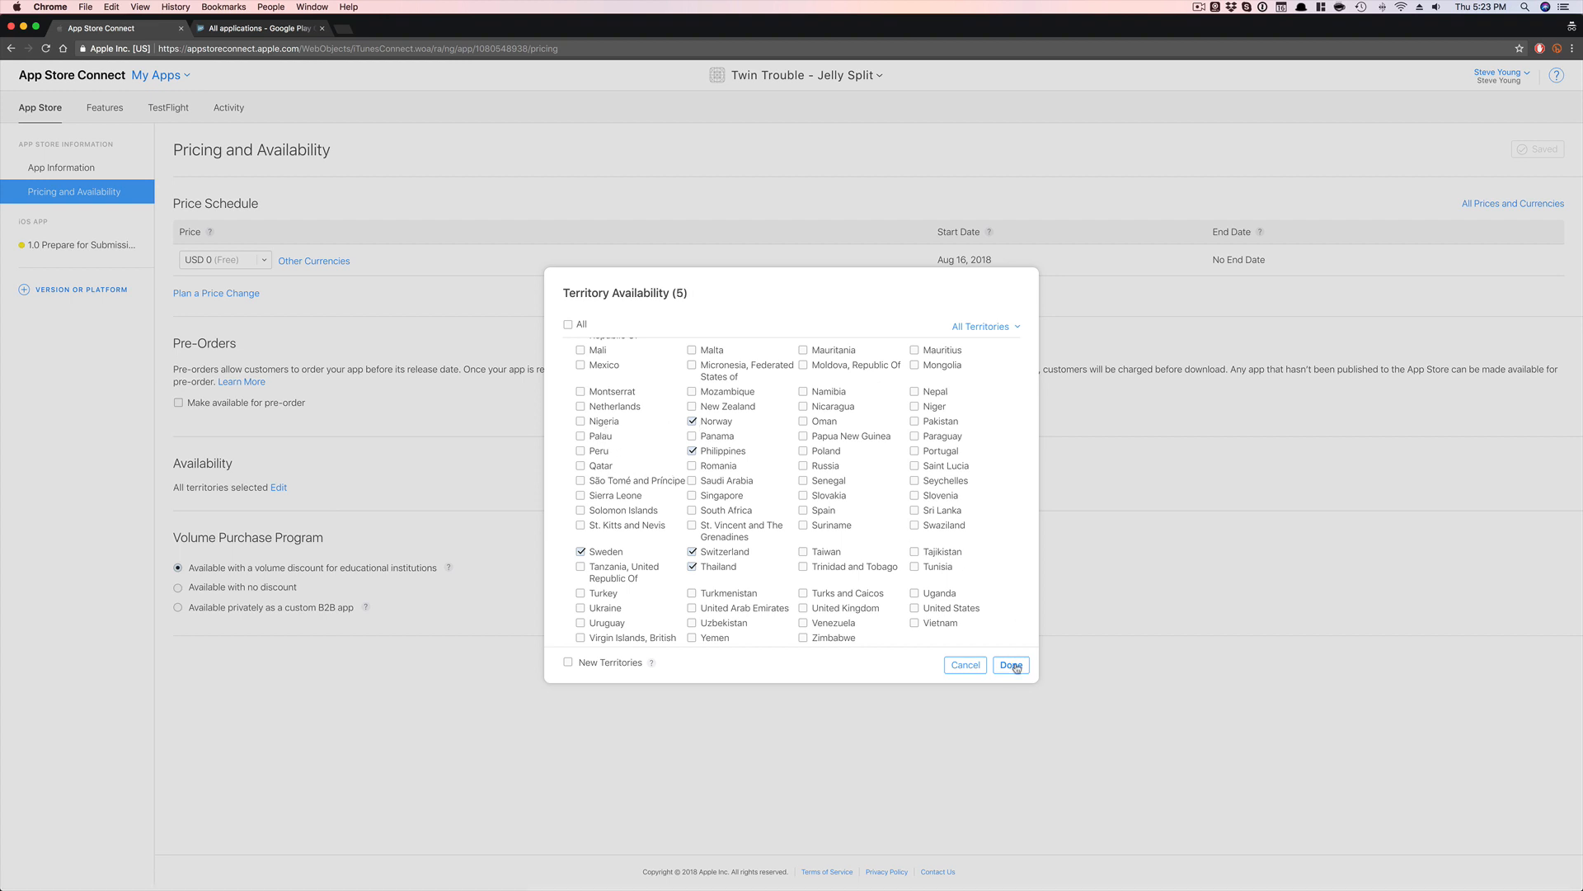
left_click(1011, 665)
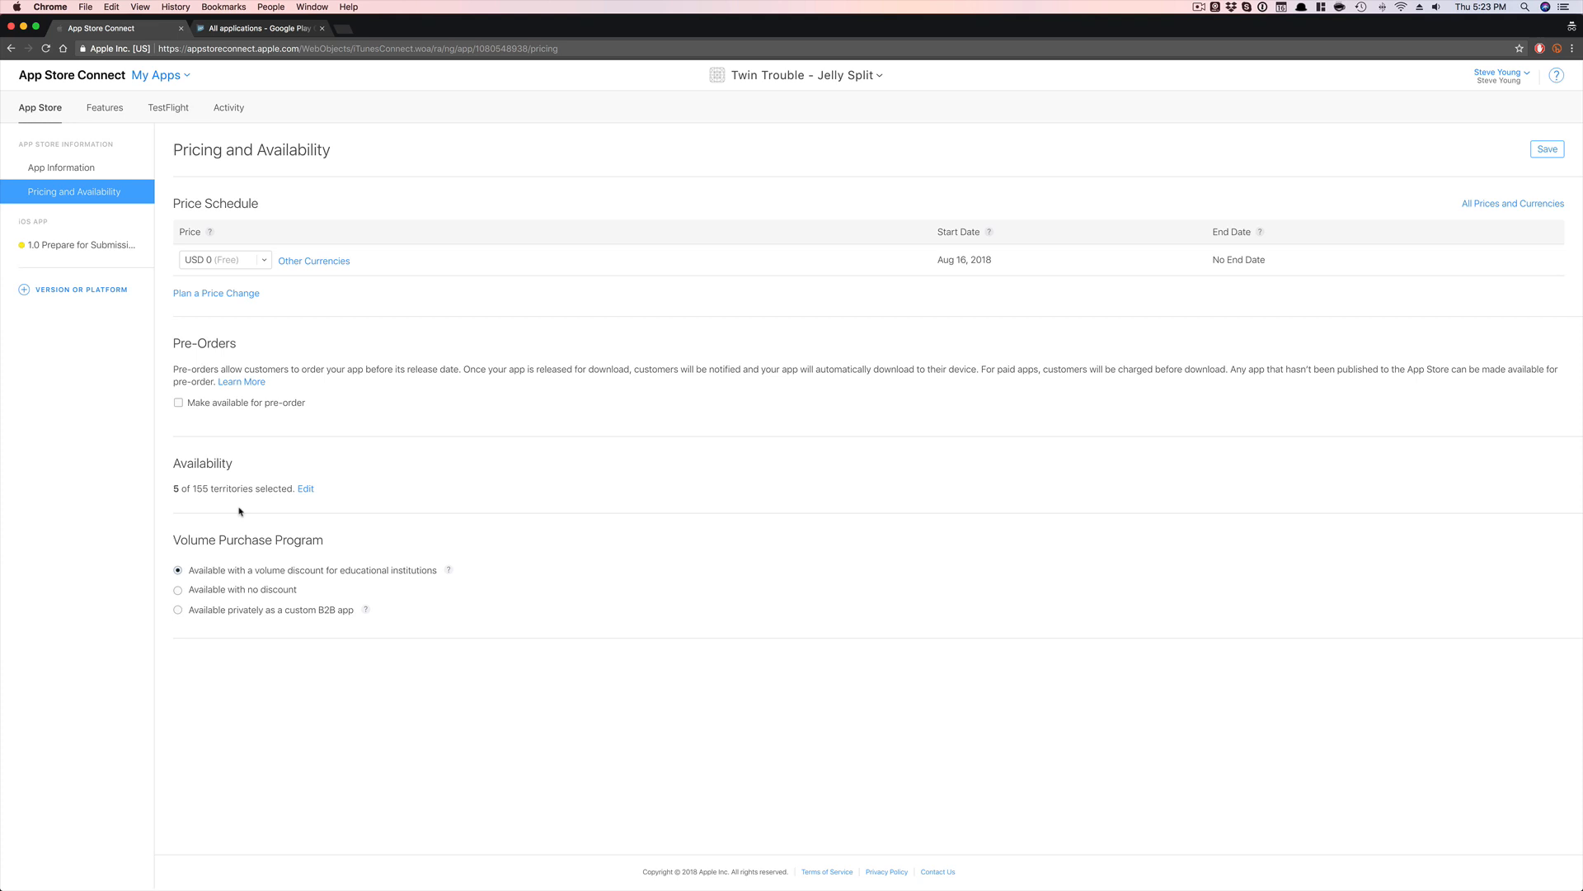
mouse_move(1552, 122)
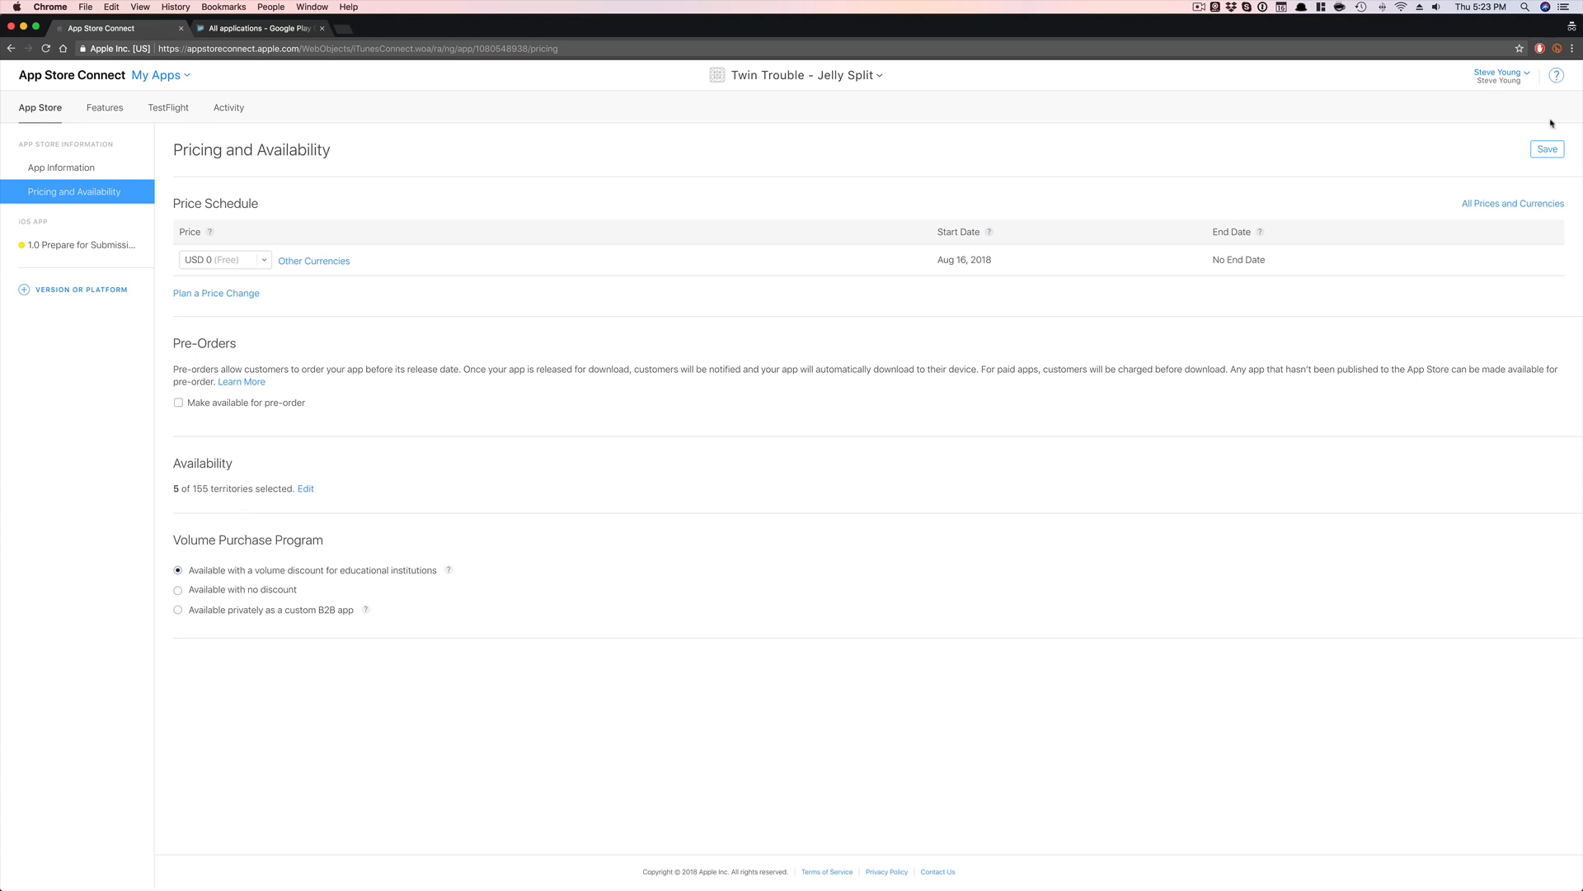
left_click(259, 28)
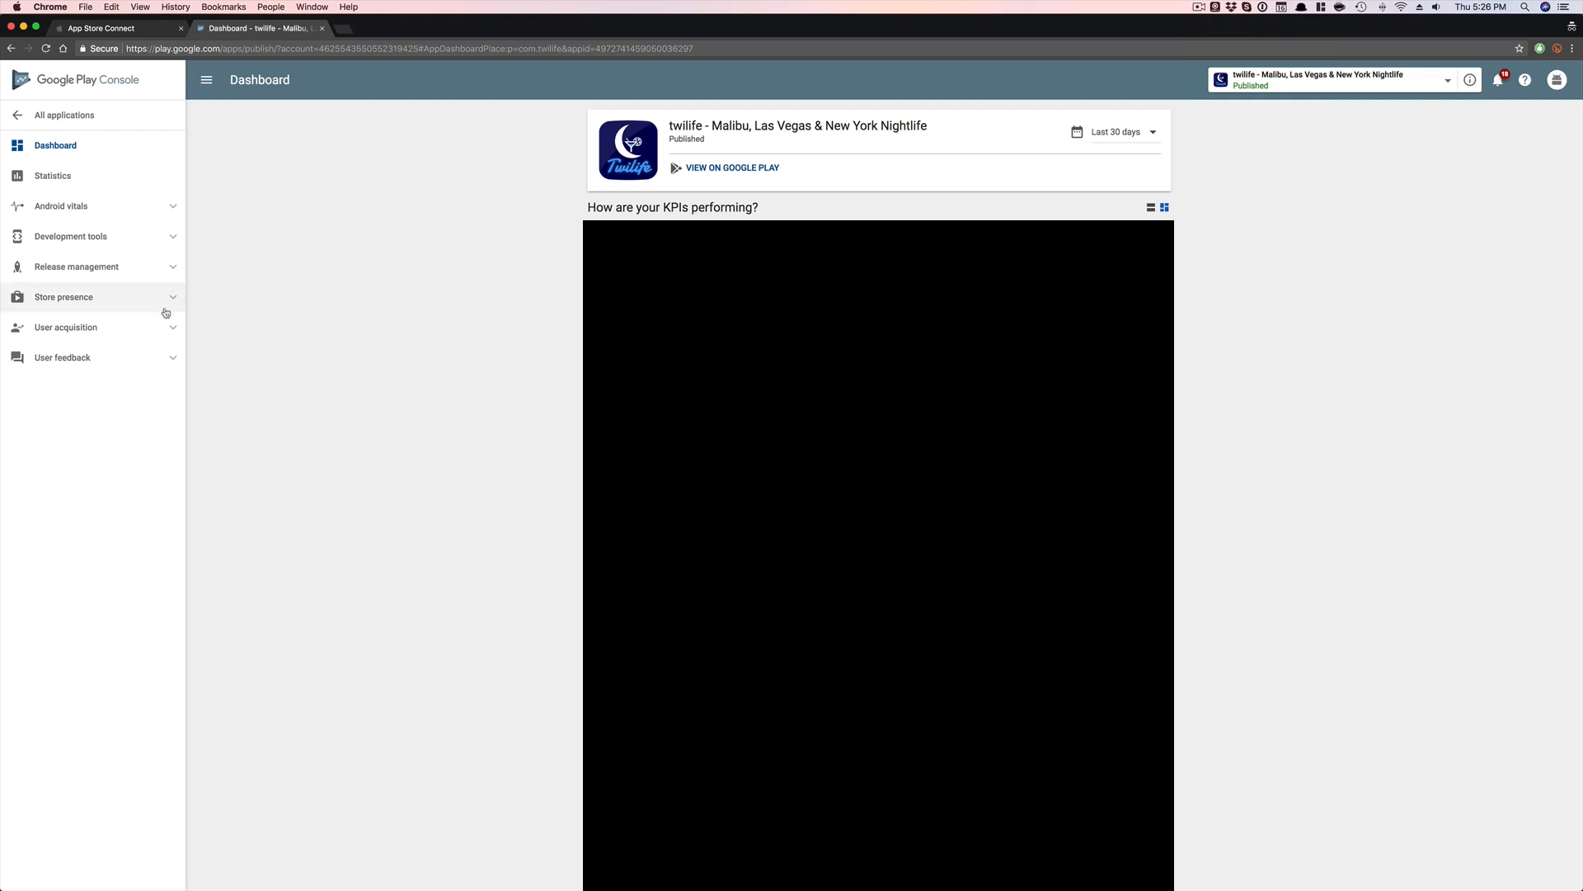
- Reach twilife's Pricing & distribution page under Store presence
left_click(64, 297)
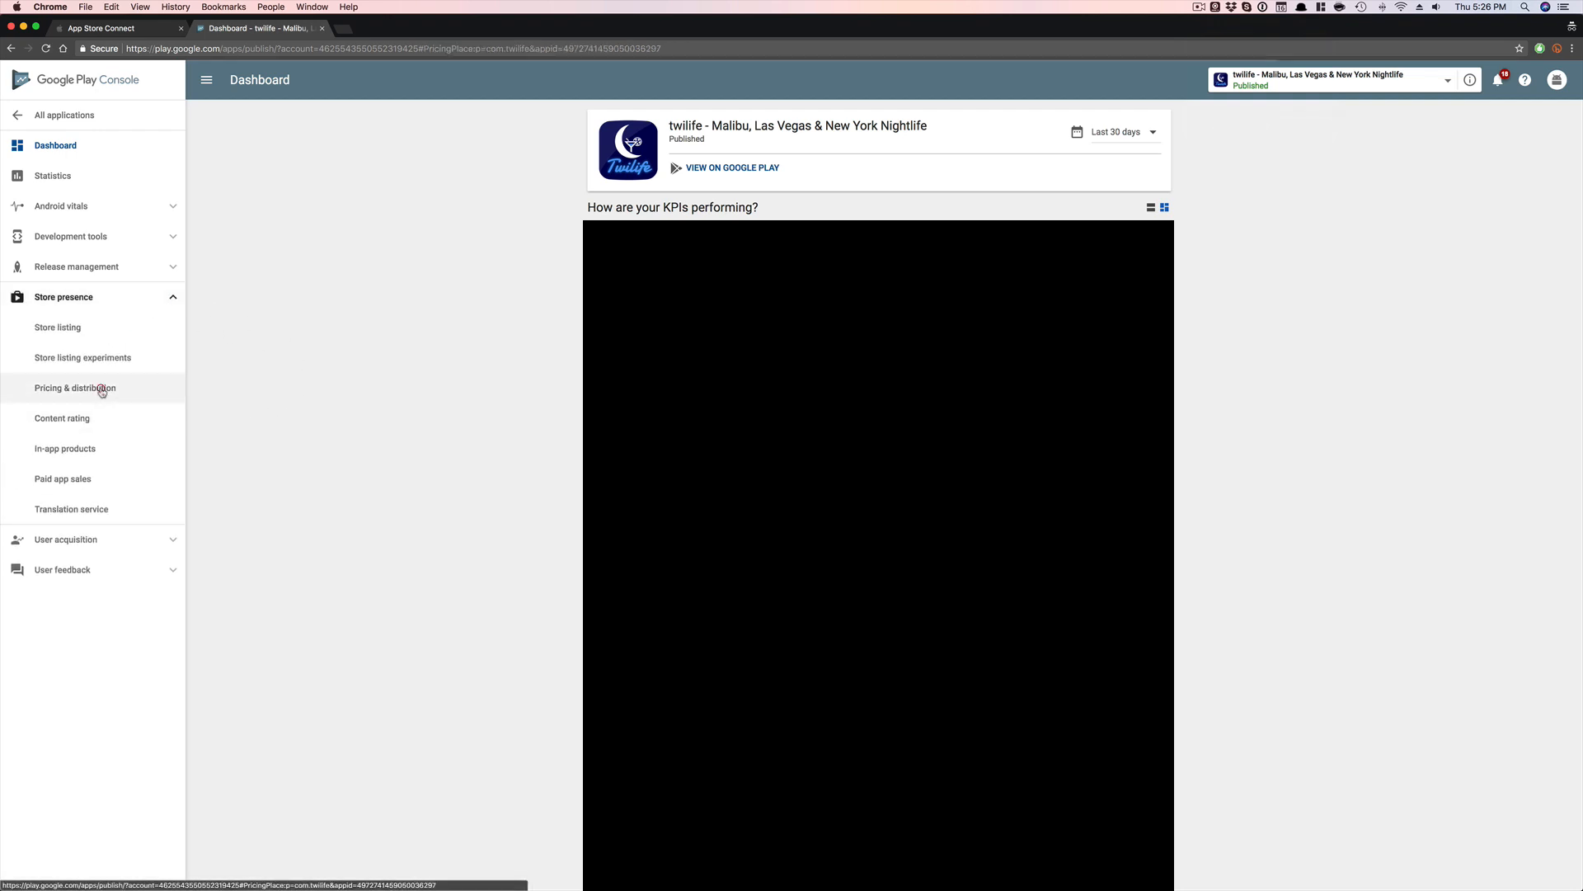
left_click(74, 387)
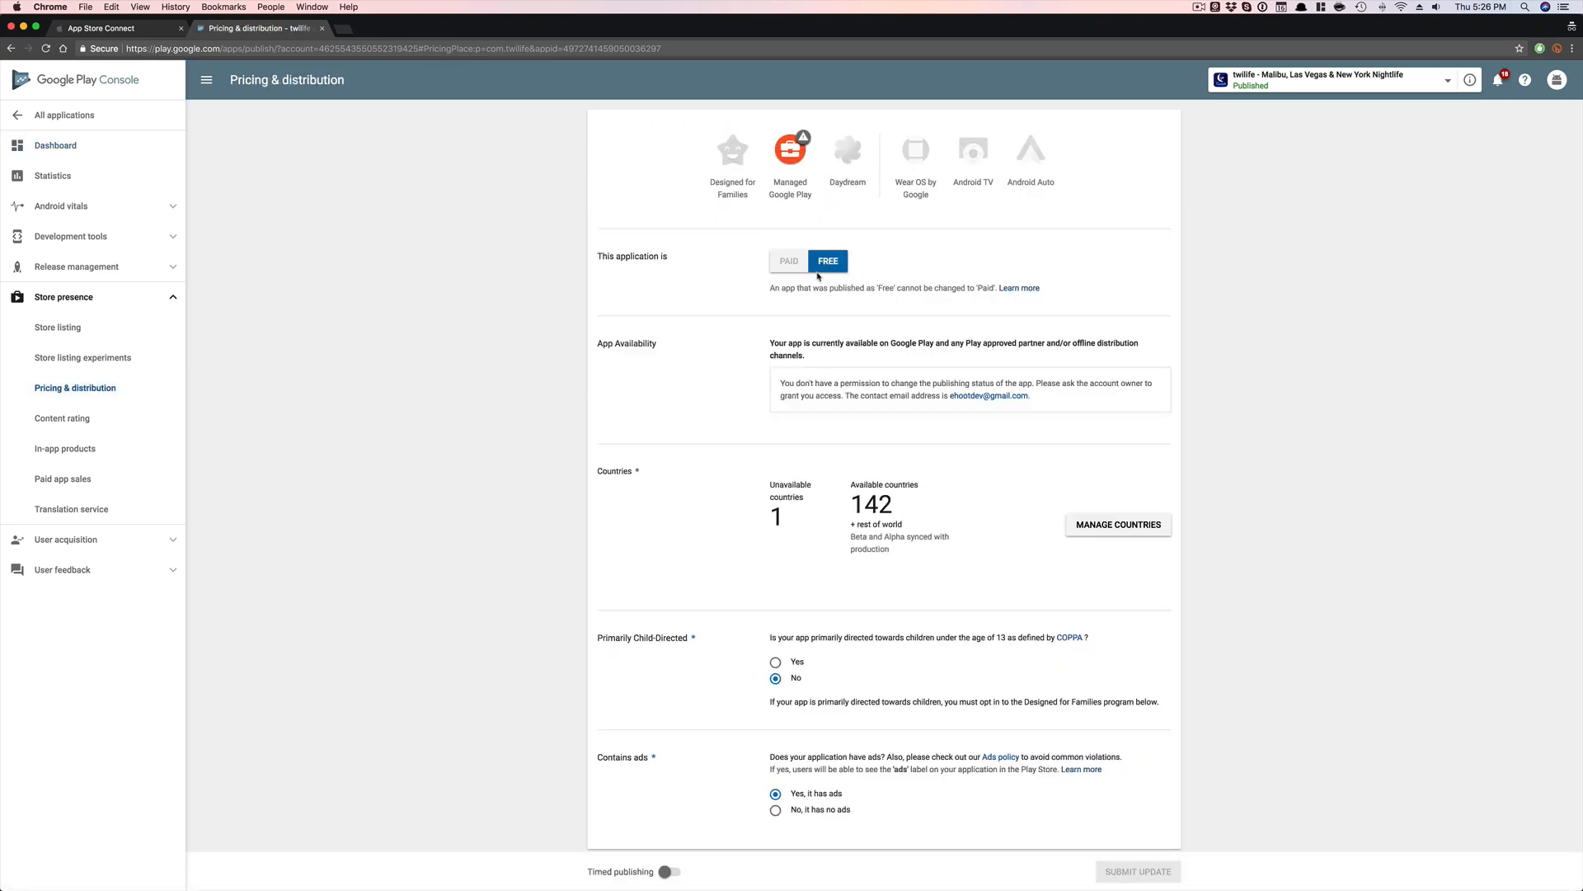
- In Manage Countries, mark every country unavailable
scroll("down", 3)
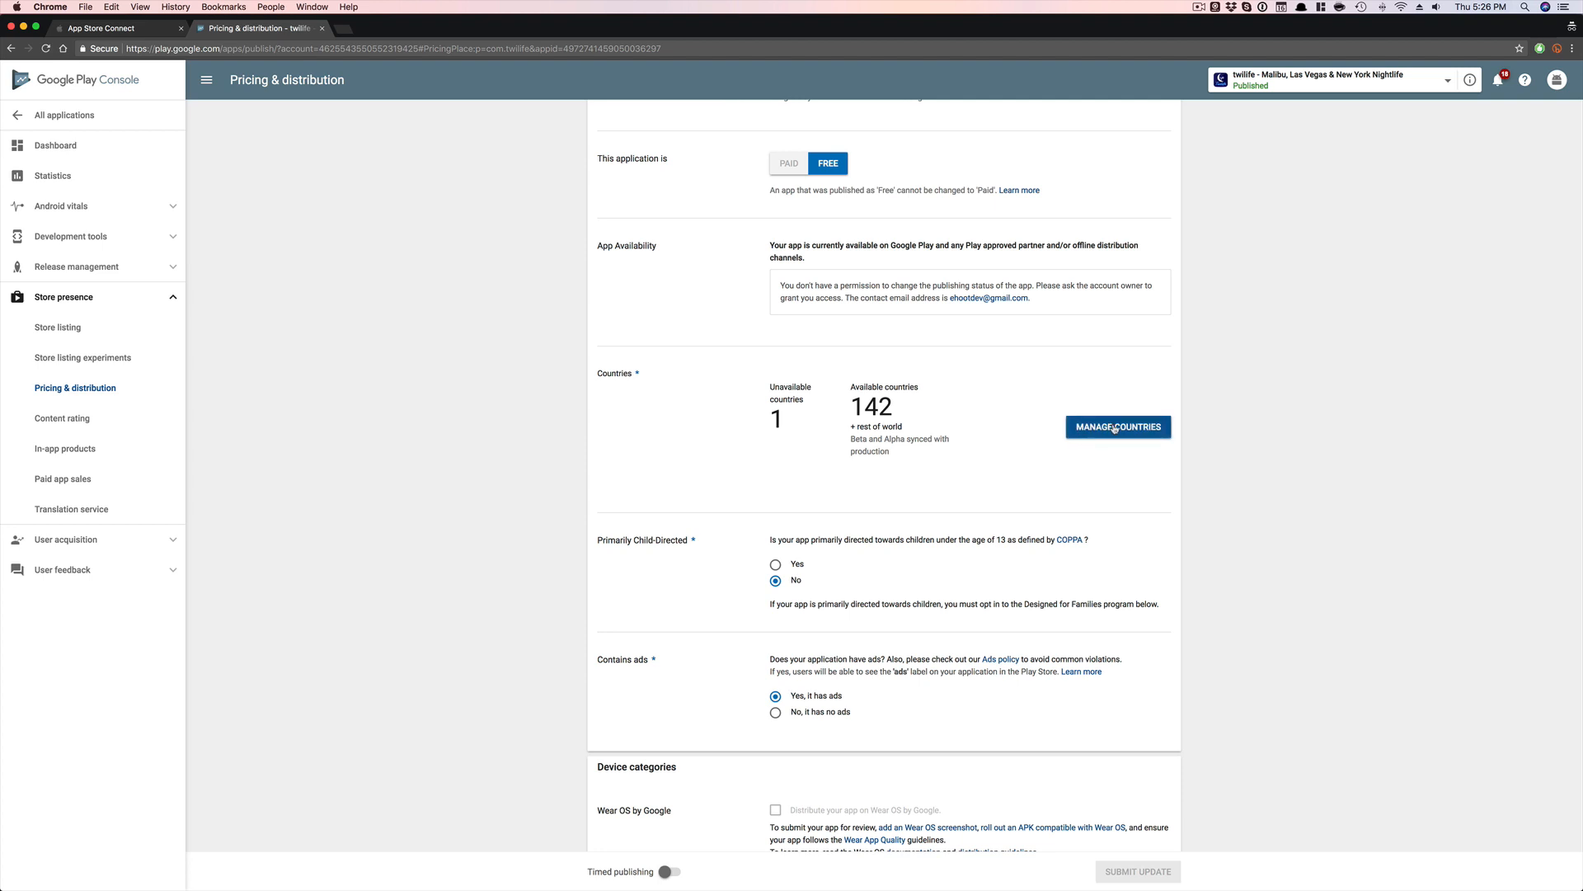
left_click(1117, 425)
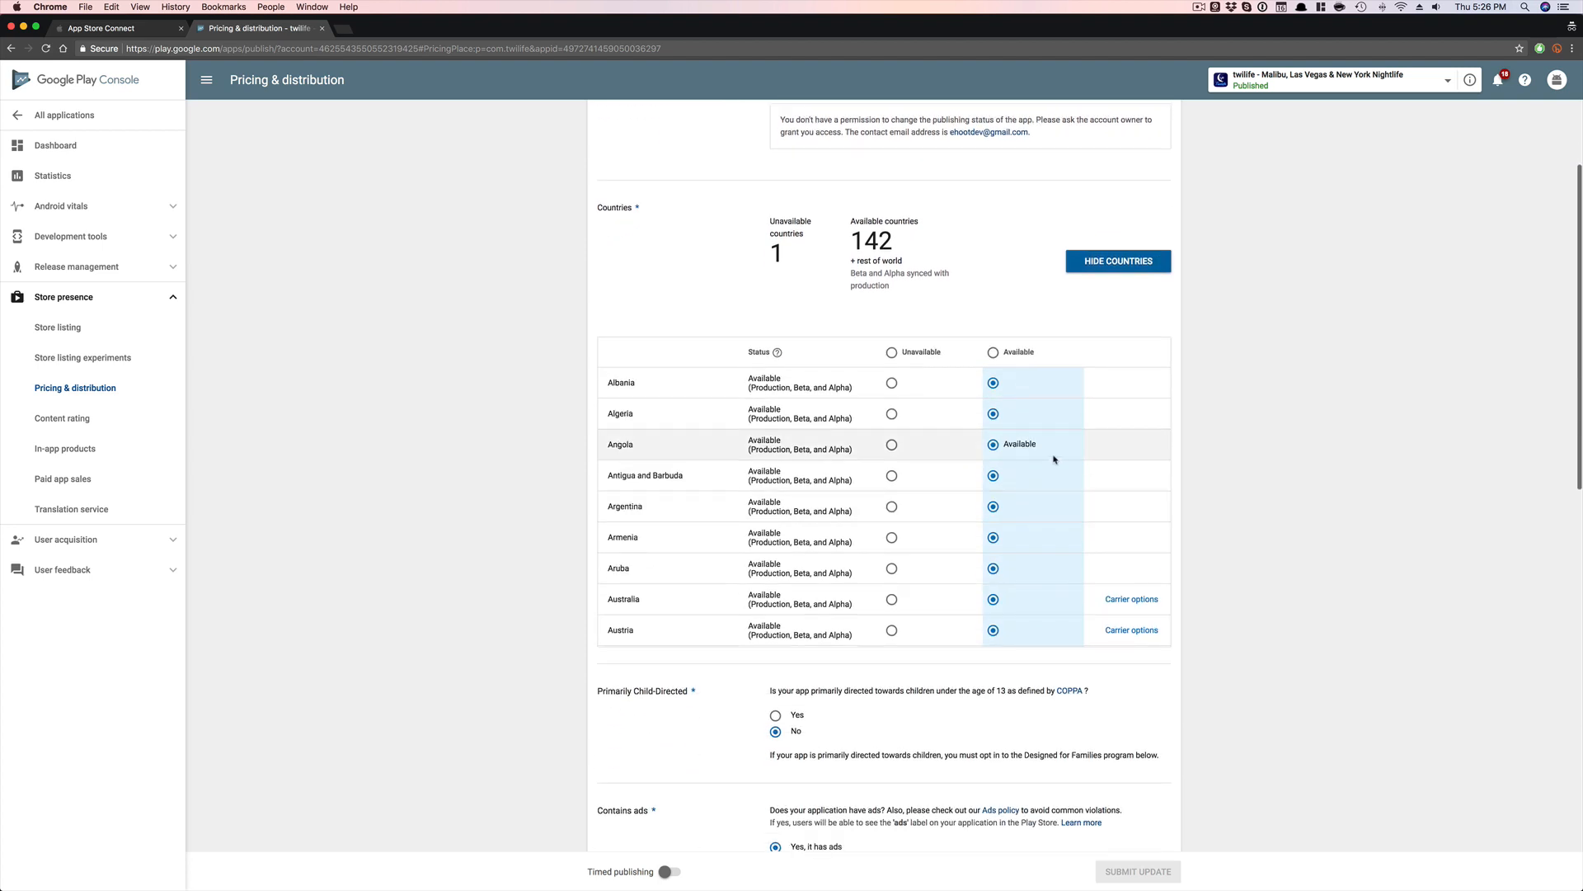
left_click(891, 351)
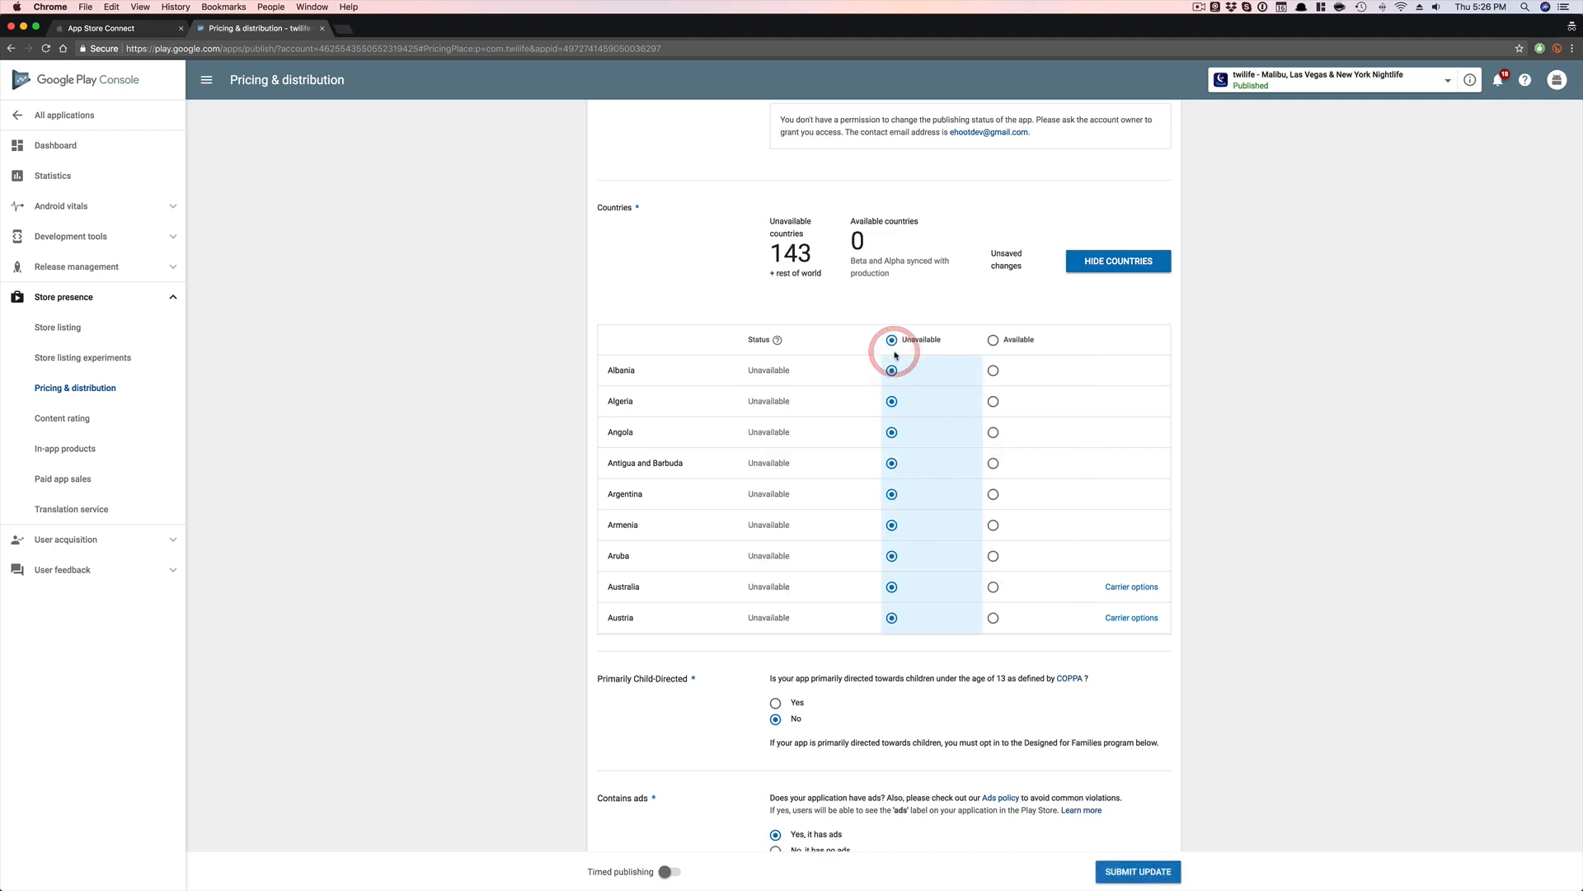
left_click(992, 352)
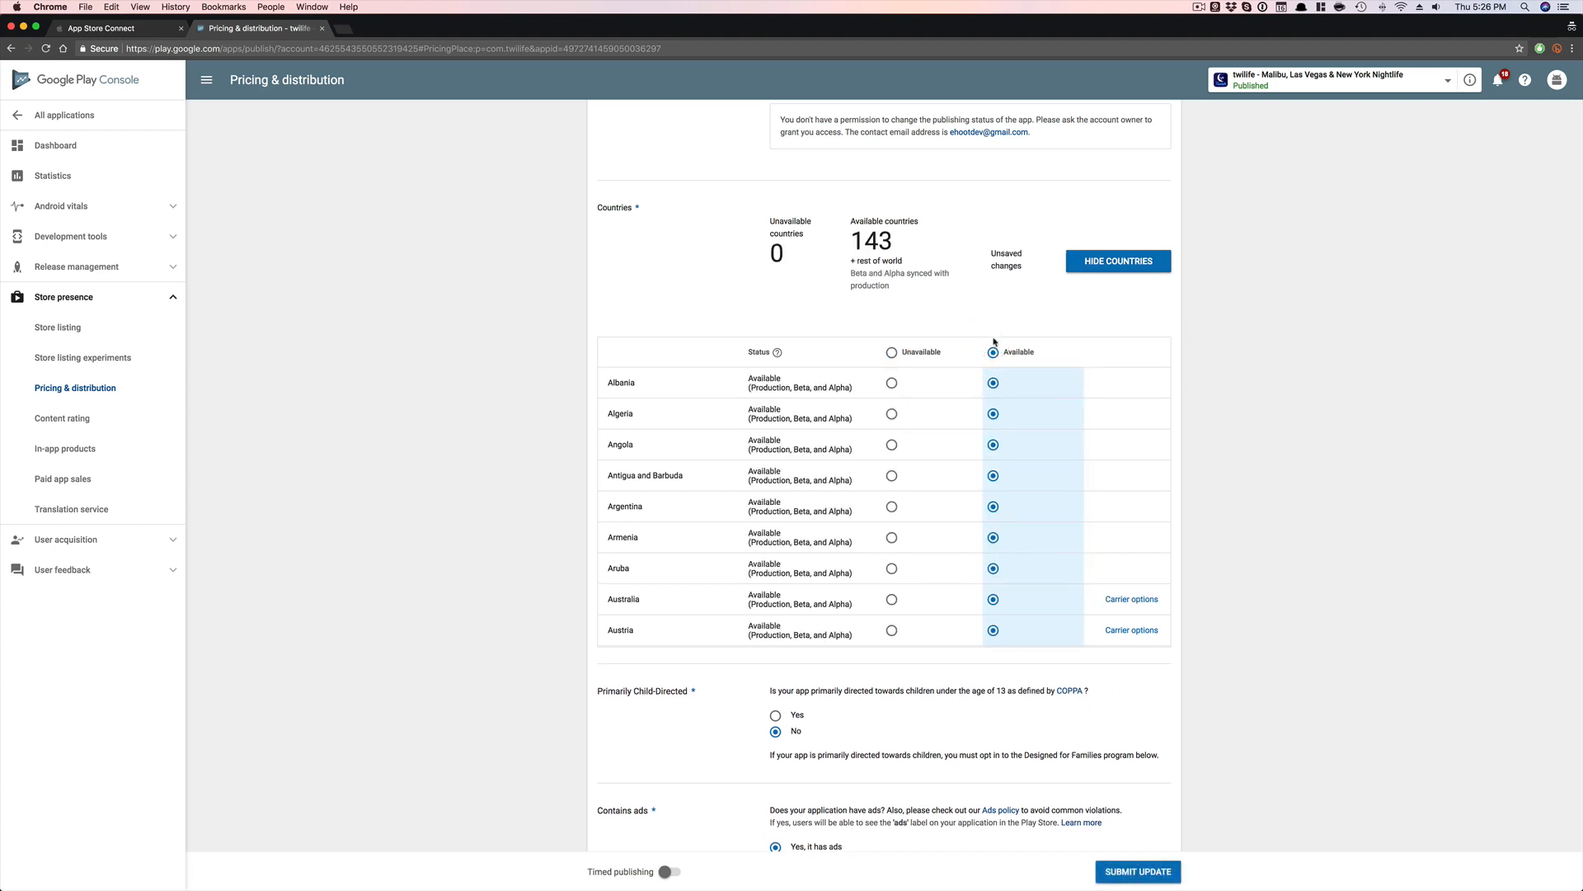
left_click(890, 352)
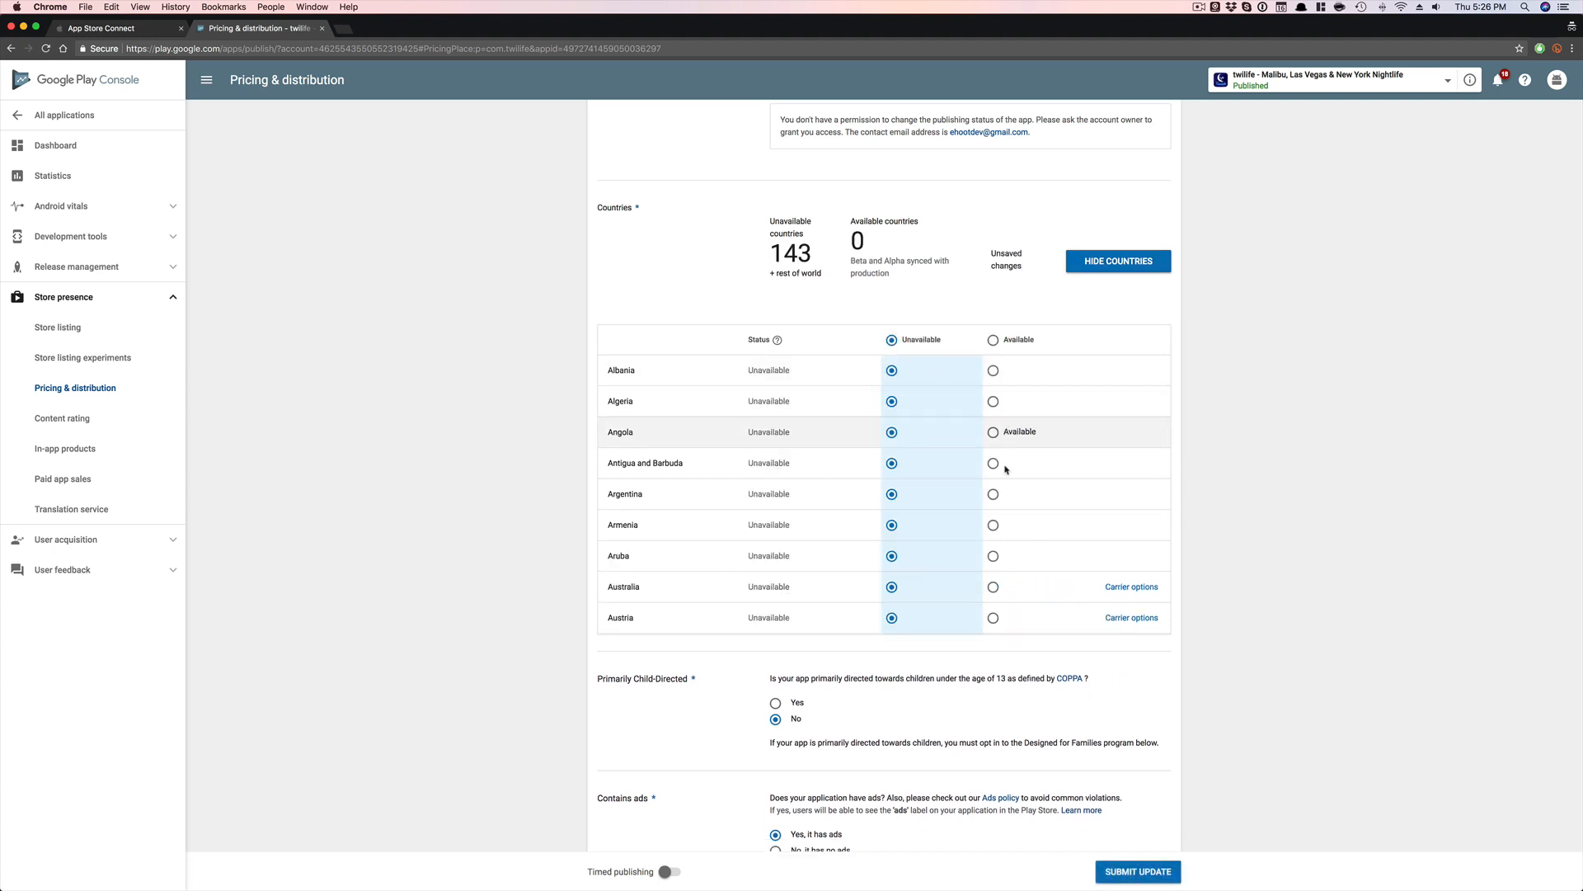
- Make only Australia and Canada available, leaving 141 countries unavailable
scroll("down", 3)
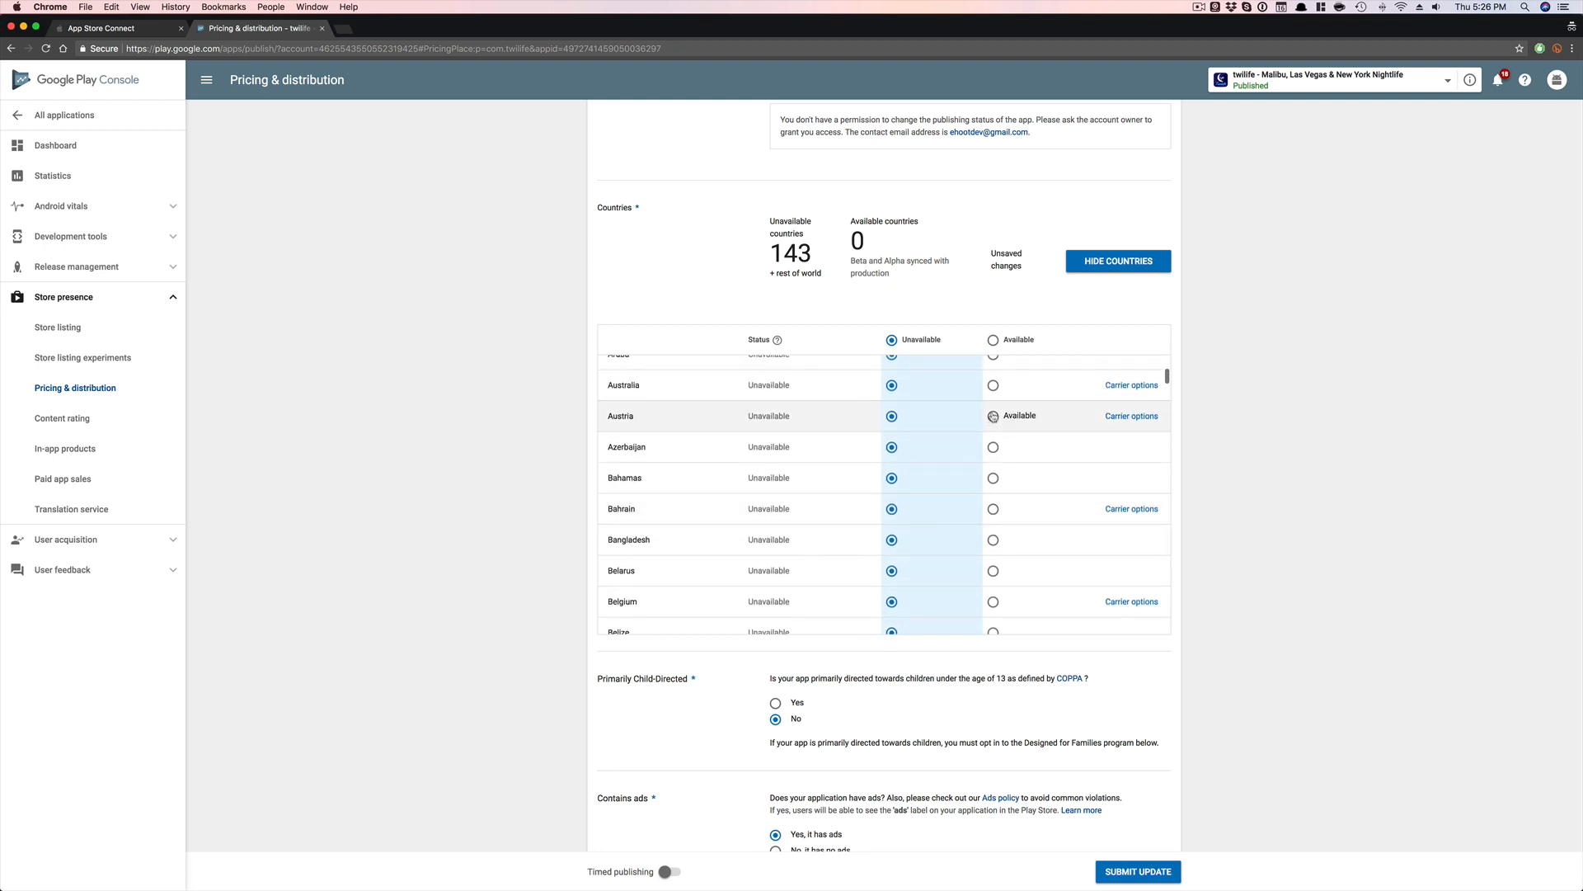
left_click(993, 384)
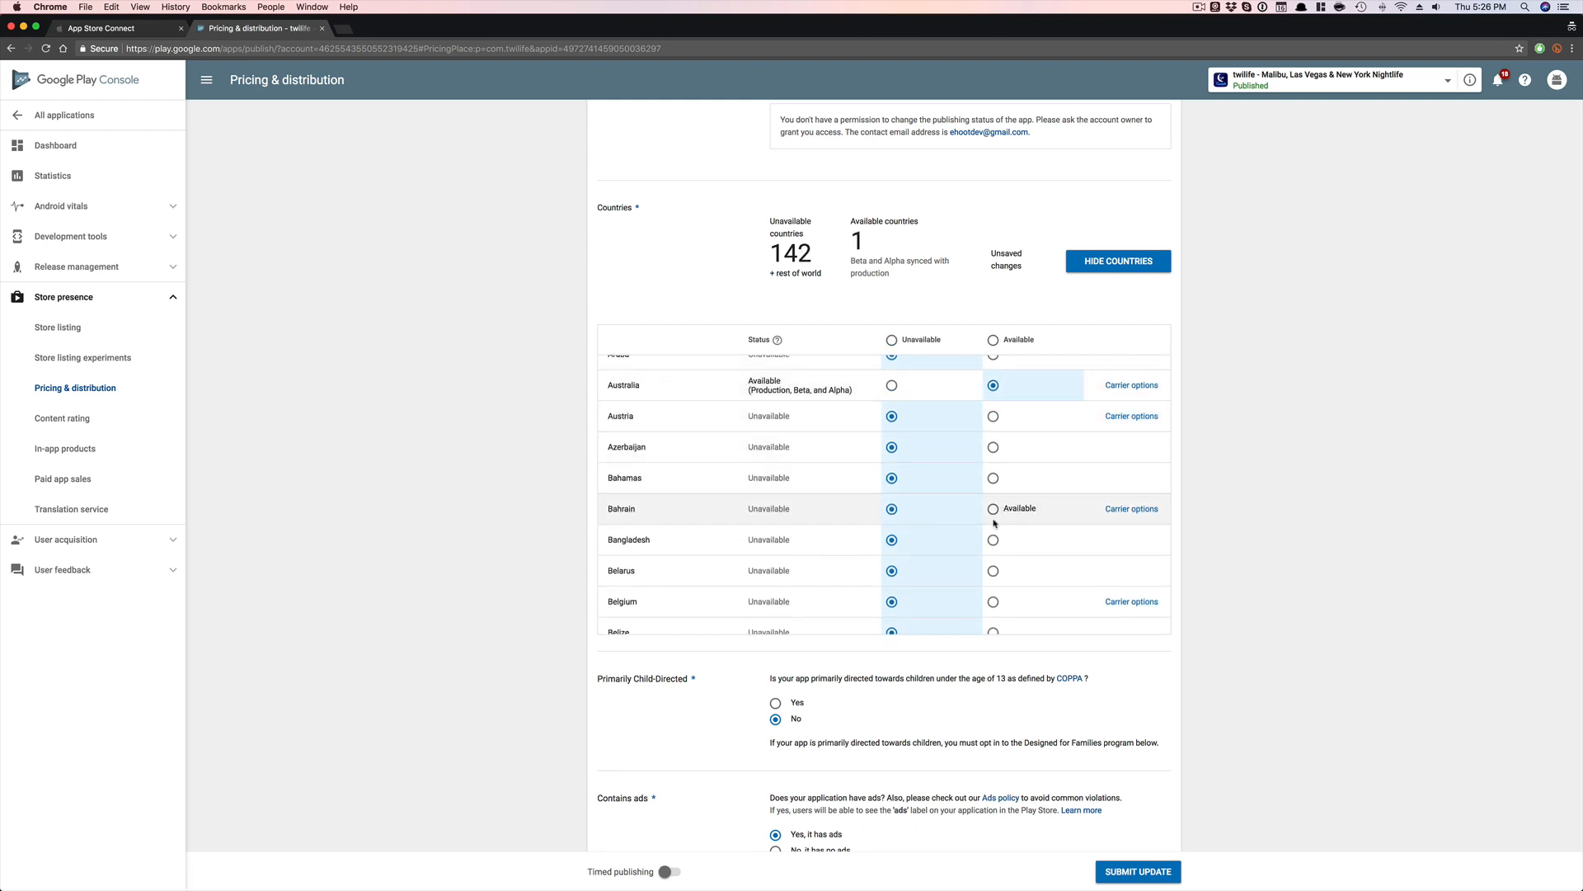
scroll("down", 3)
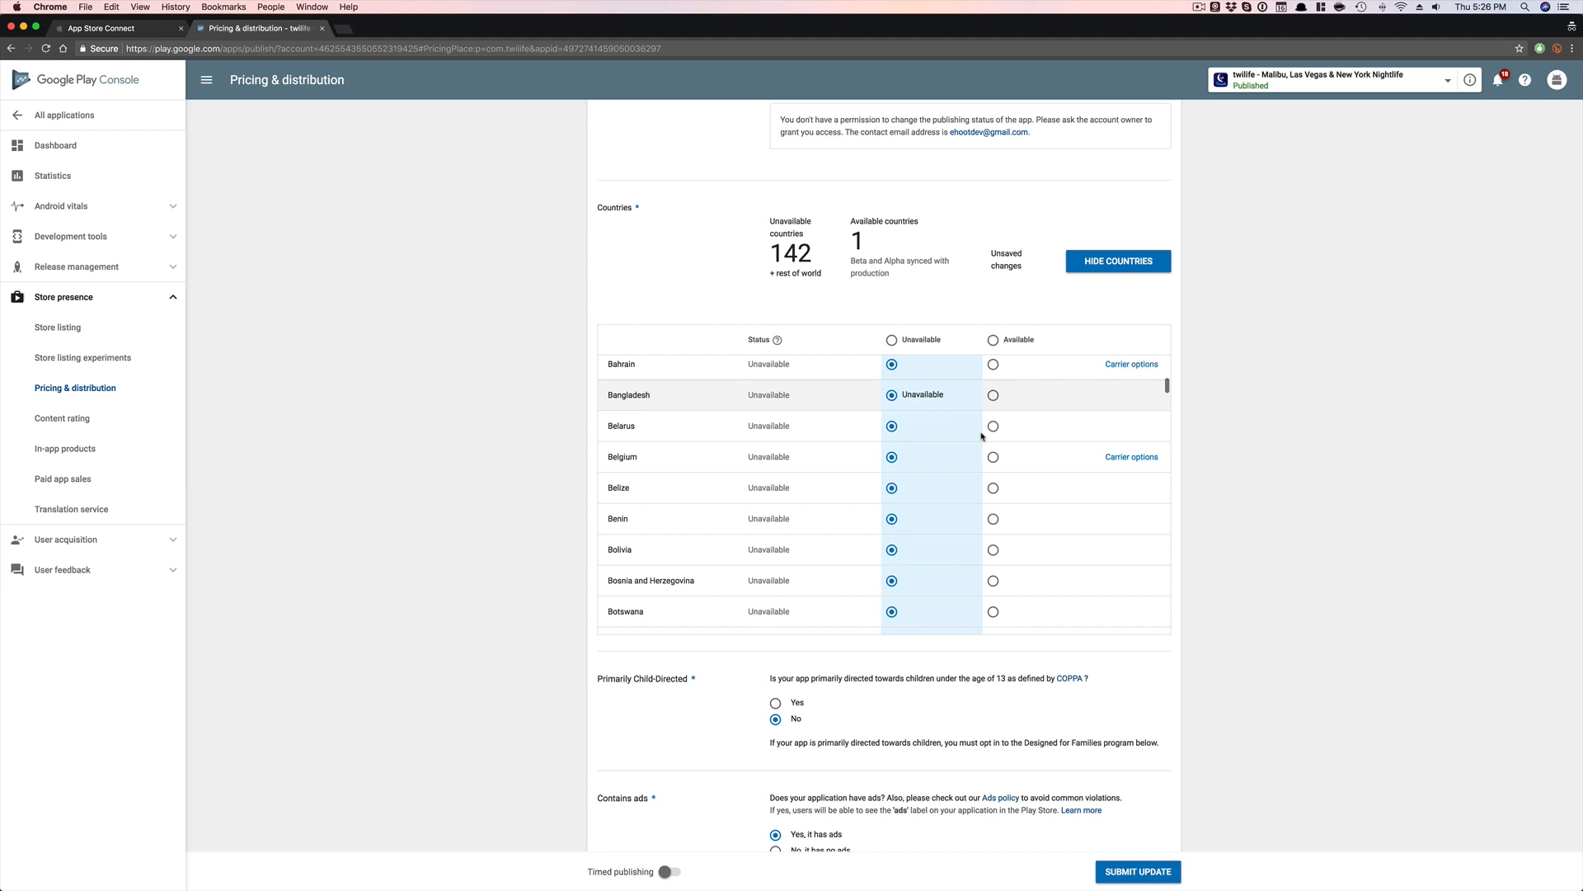
scroll("down", 3)
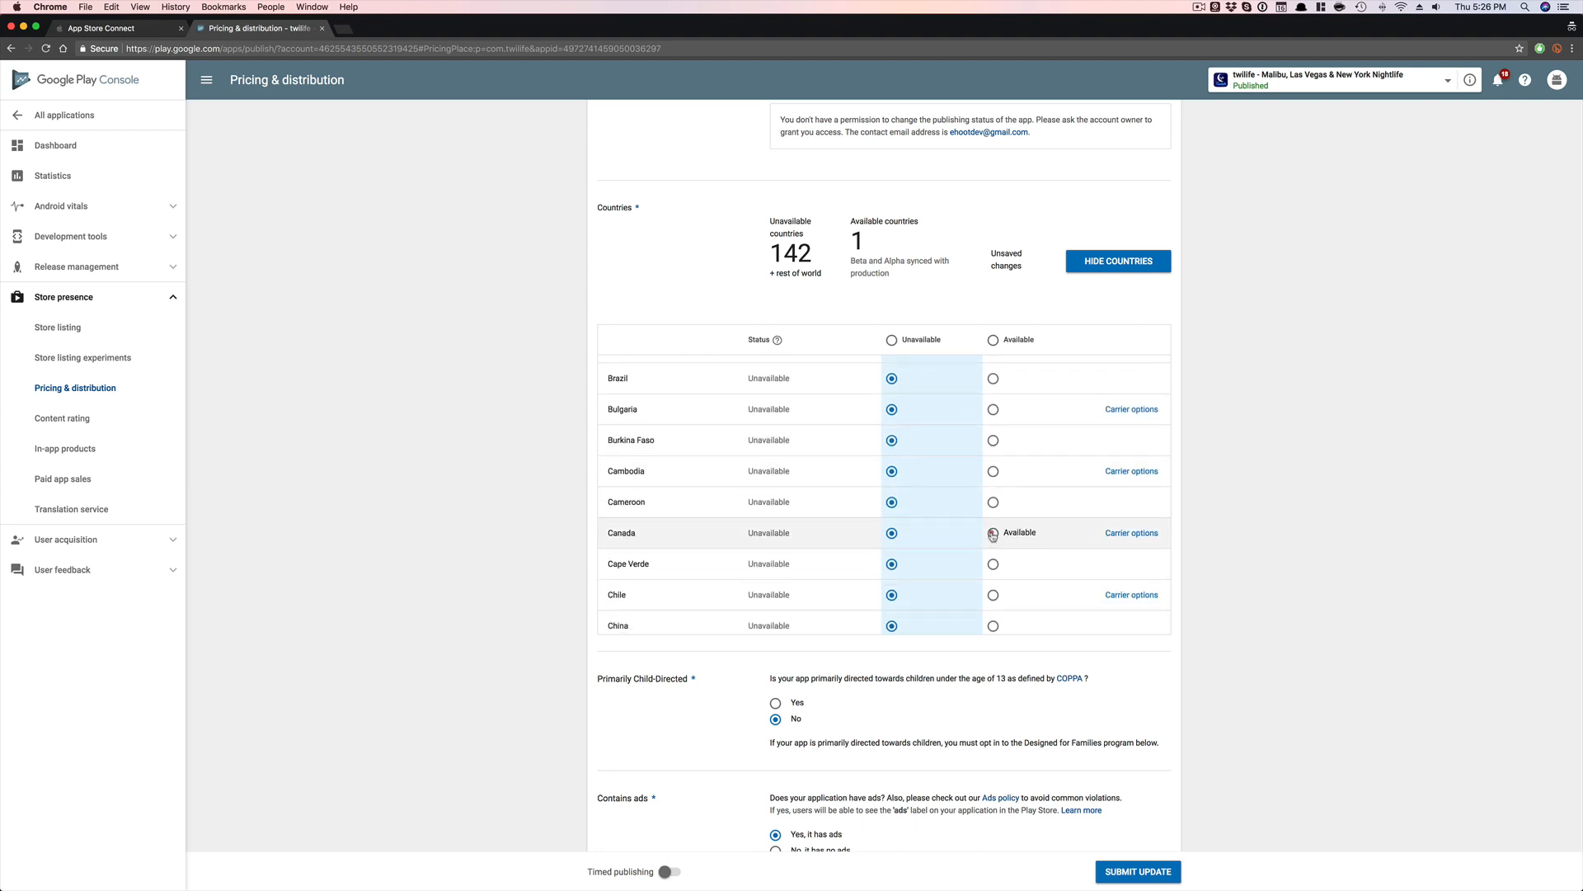
left_click(993, 533)
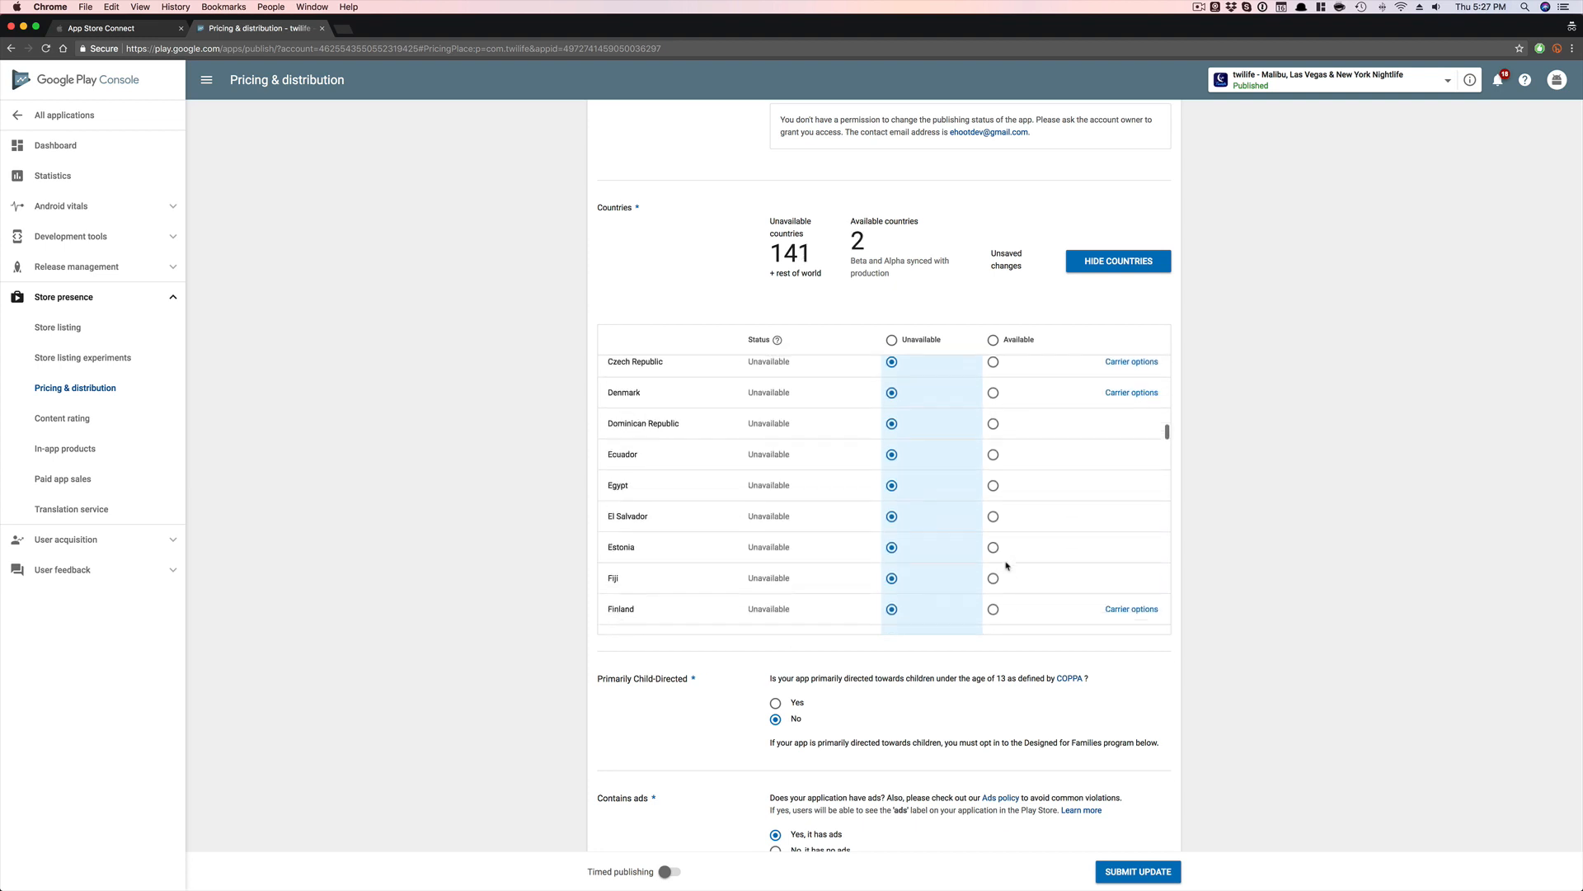
scroll("down", 3)
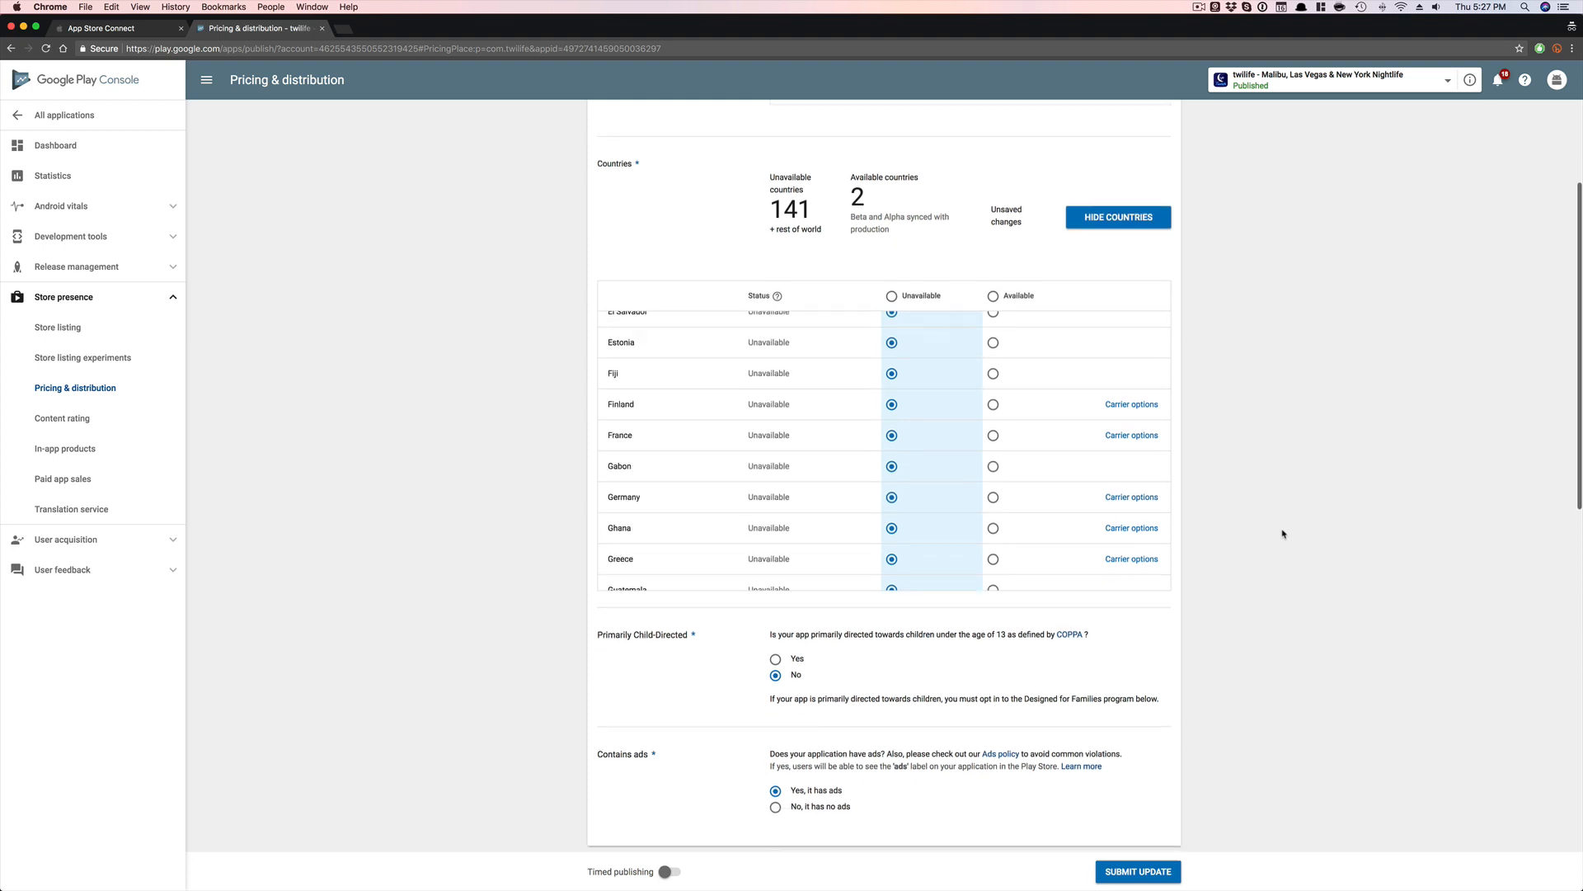